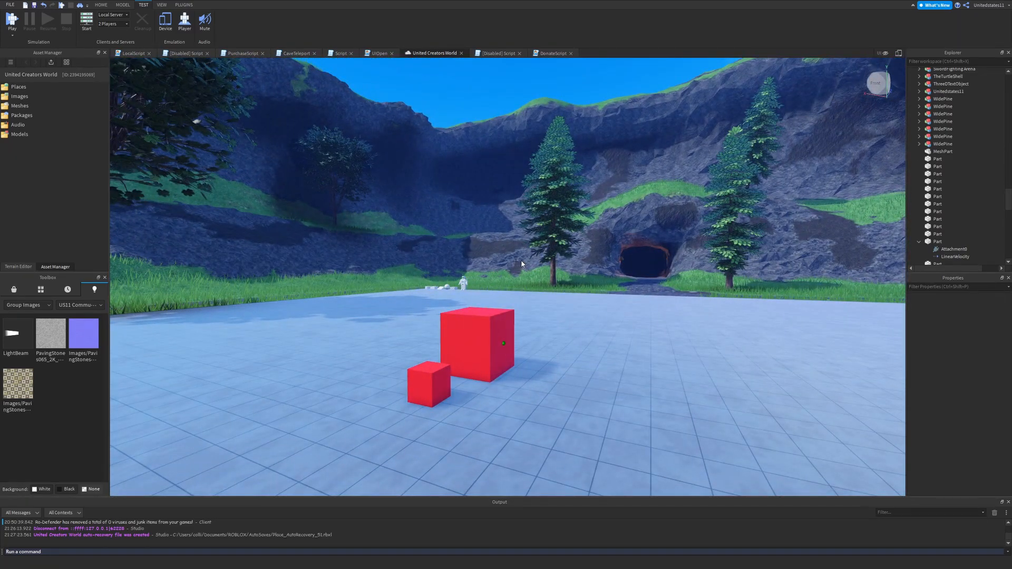
# Step: Show the Model ribbon tools for the scene with the two red cubes
pyautogui.click(120, 5)
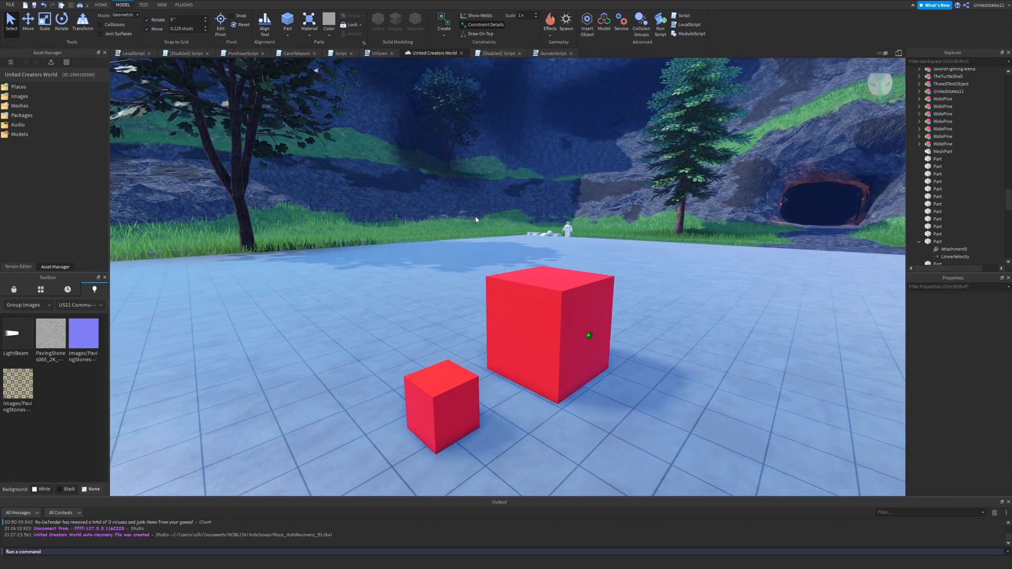
# Step: List the available constraint types in the Create dropdown
pyautogui.click(443, 17)
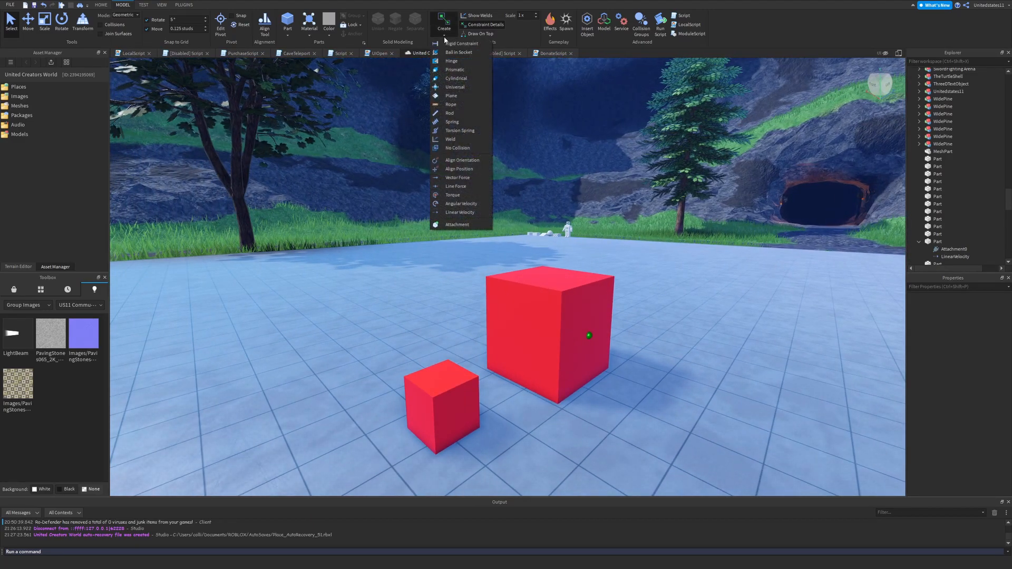
pyautogui.moveTo(460, 213)
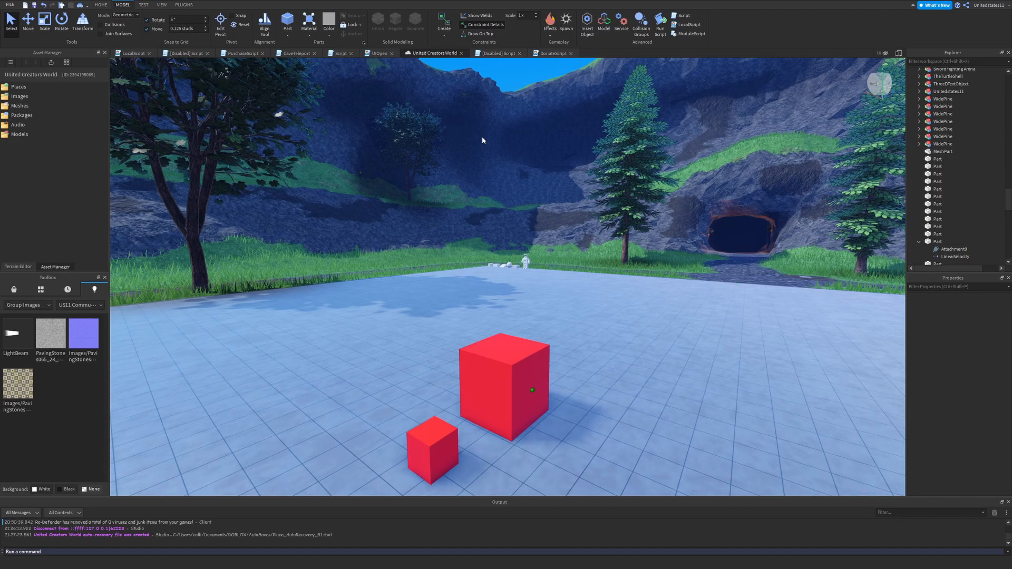
pyautogui.moveTo(472, 217)
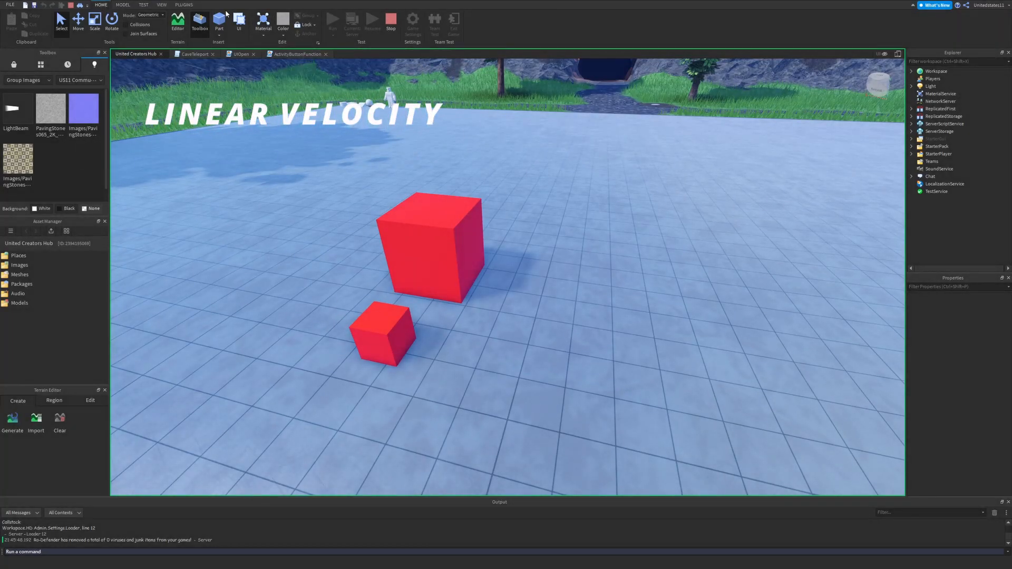
# Step: Stop the test and edit the small cube's LinearVelocity velocity X and MaxForce values
pyautogui.click(124, 4)
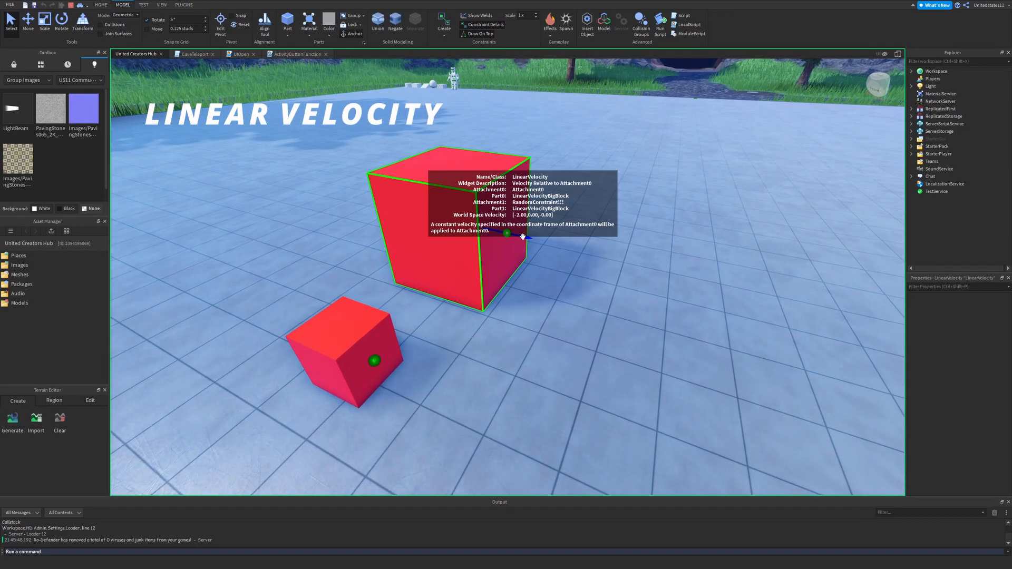
pyautogui.click(954, 198)
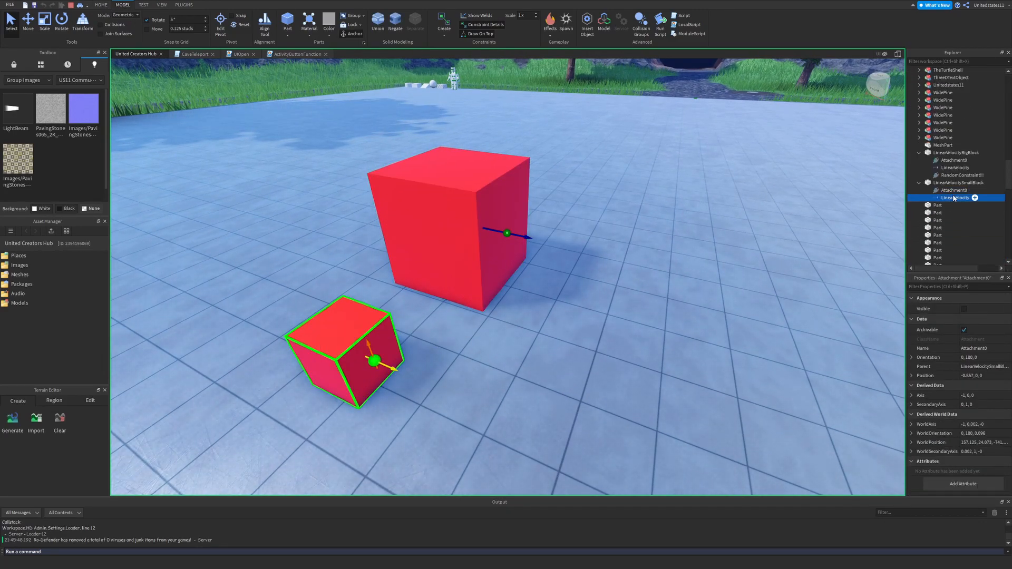
pyautogui.click(956, 198)
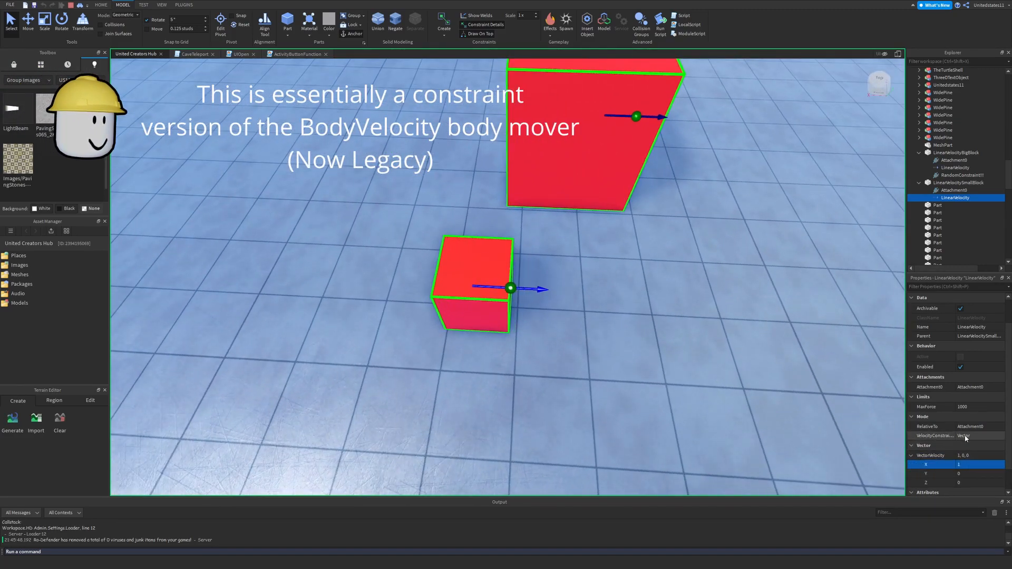
pyautogui.write('0')
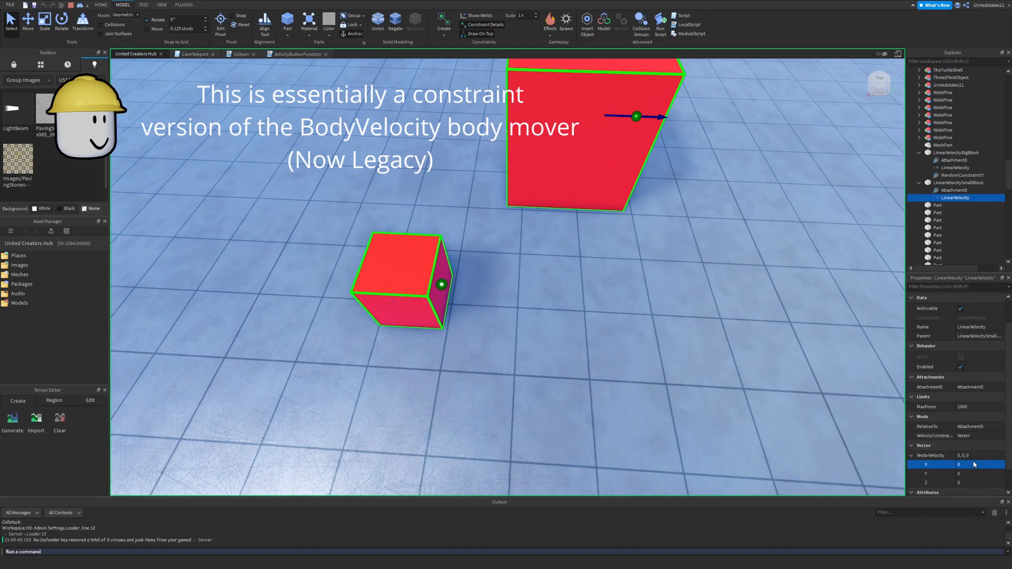
pyautogui.click(975, 426)
pyautogui.write('1')
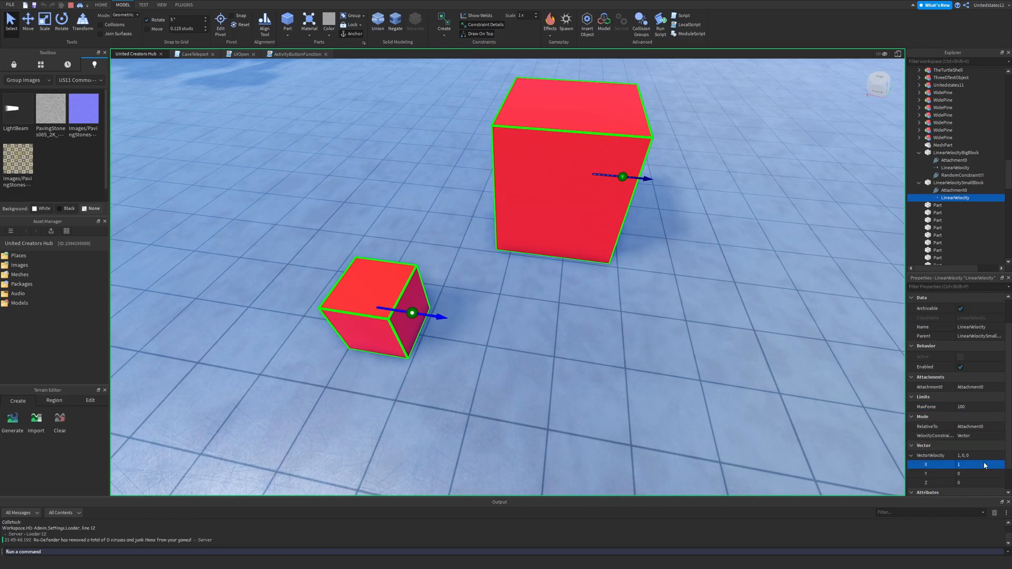
# Step: Raise the small cube's MaxForce through 400, 800, 200 up to 2000
pyautogui.click(975, 407)
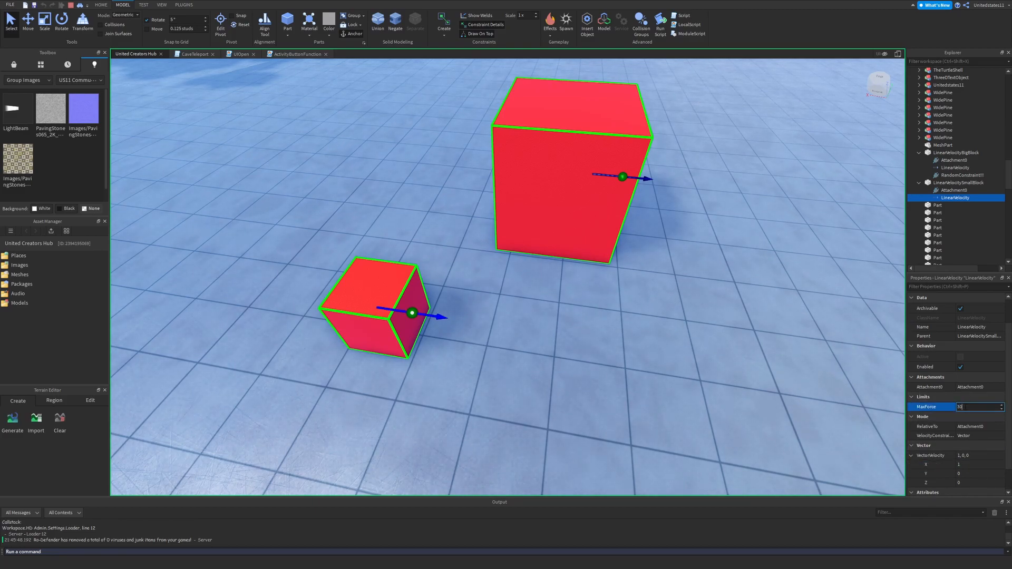
pyautogui.write('400')
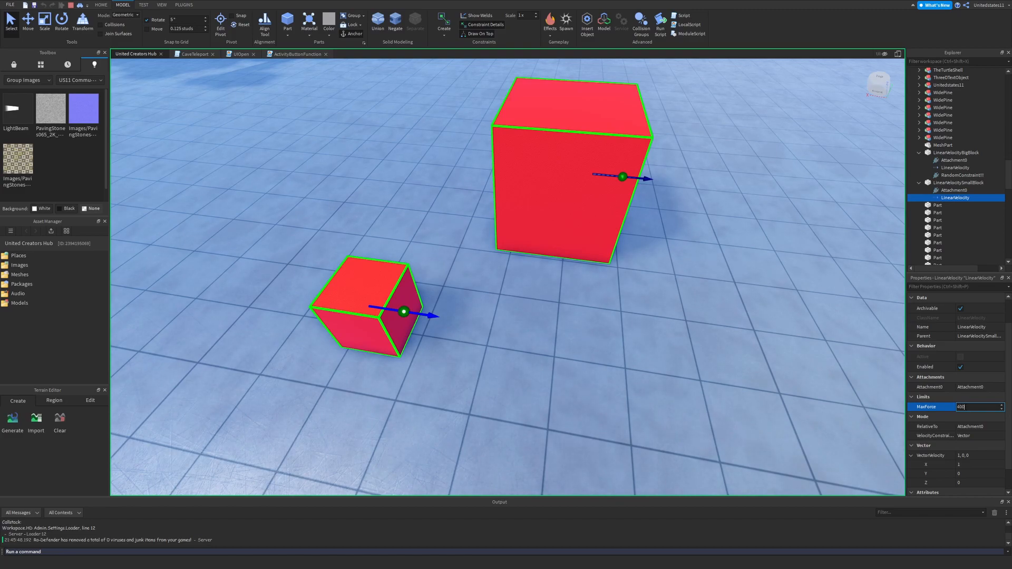
pyautogui.write('800')
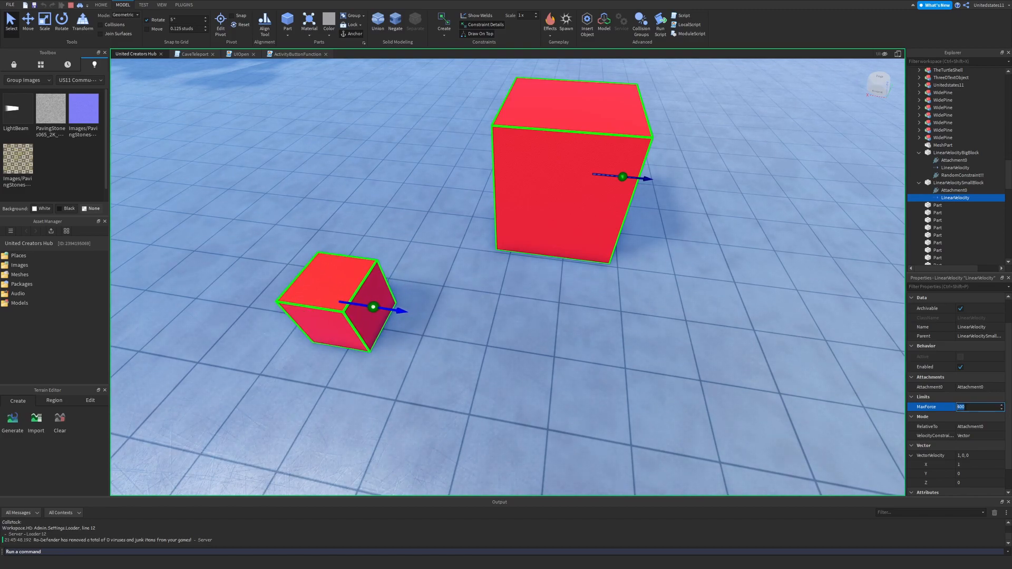
pyautogui.write('200')
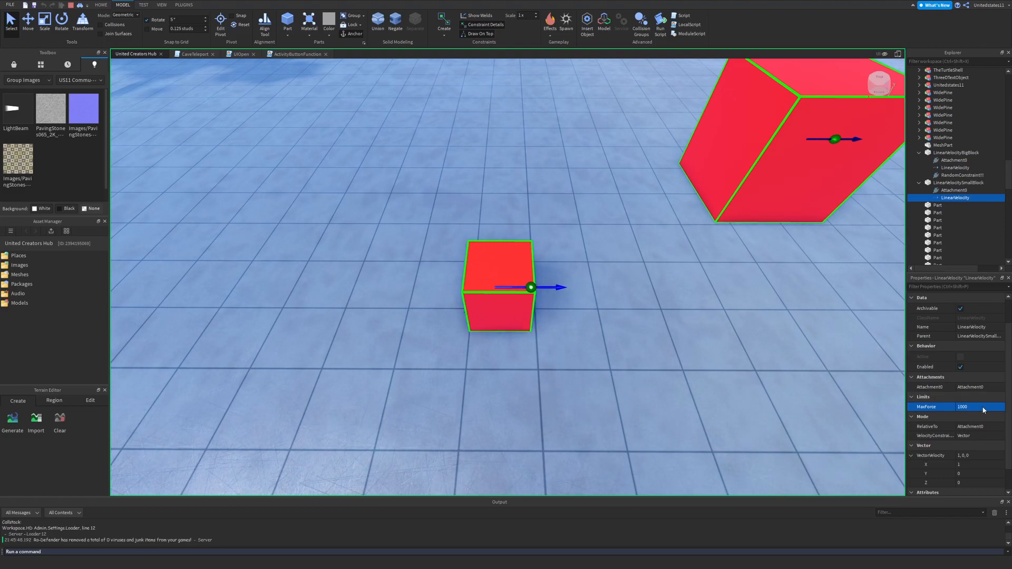
pyautogui.write('2000')
pyautogui.click(955, 464)
pyautogui.write('-1')
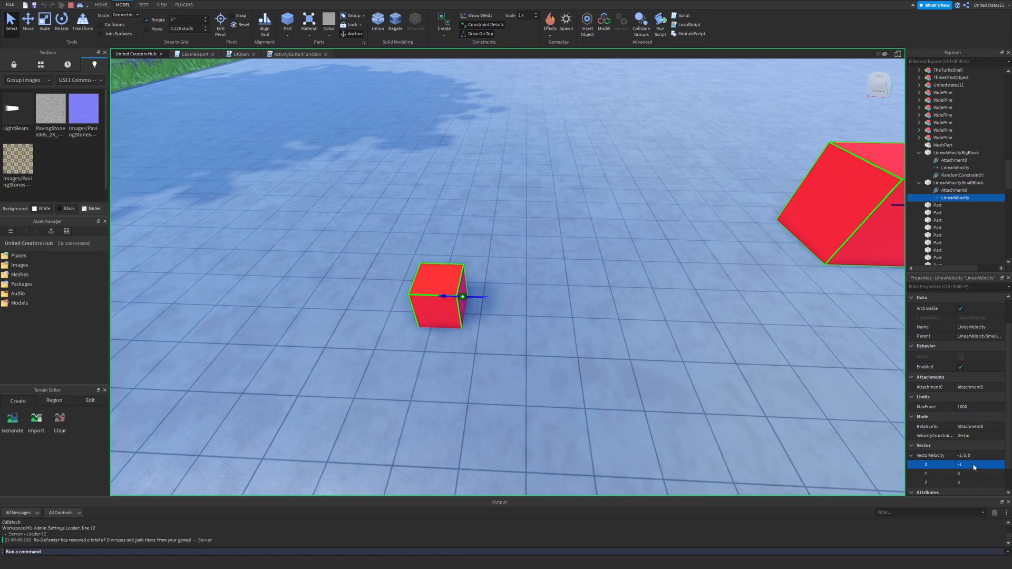
# Step: Reverse the small cube's velocity to -3 along X, then return it to 0
pyautogui.write('-3')
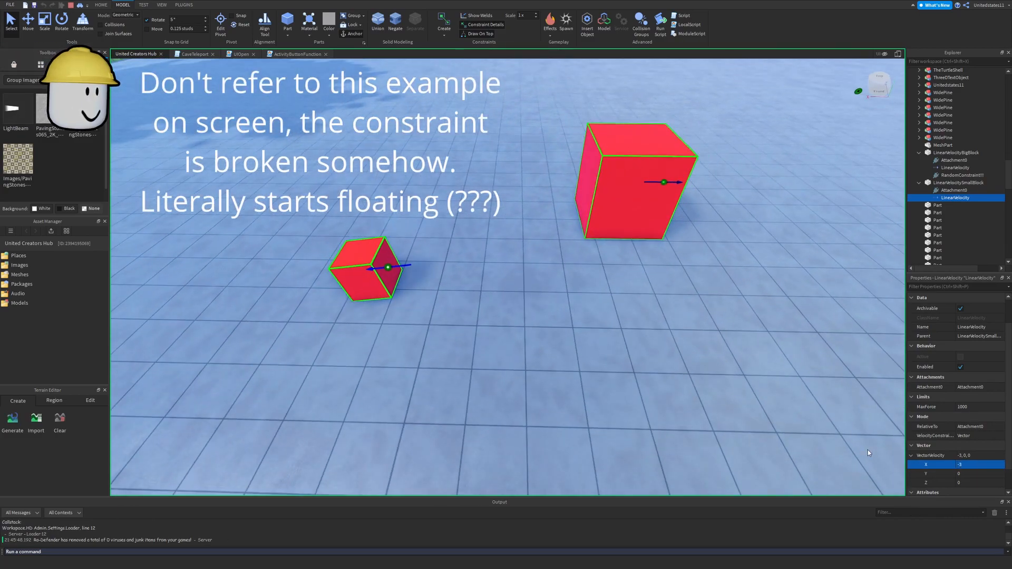
pyautogui.write('0')
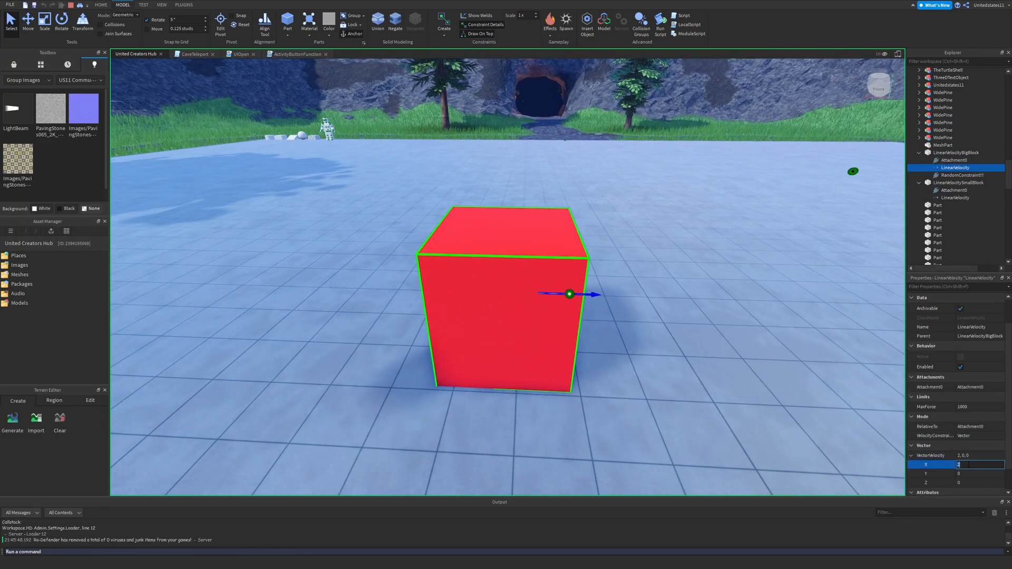
# Step: Give the big cube's LinearVelocity MaxForce 5000 and velocity 500 along X, launching it across the water
pyautogui.write('5000')
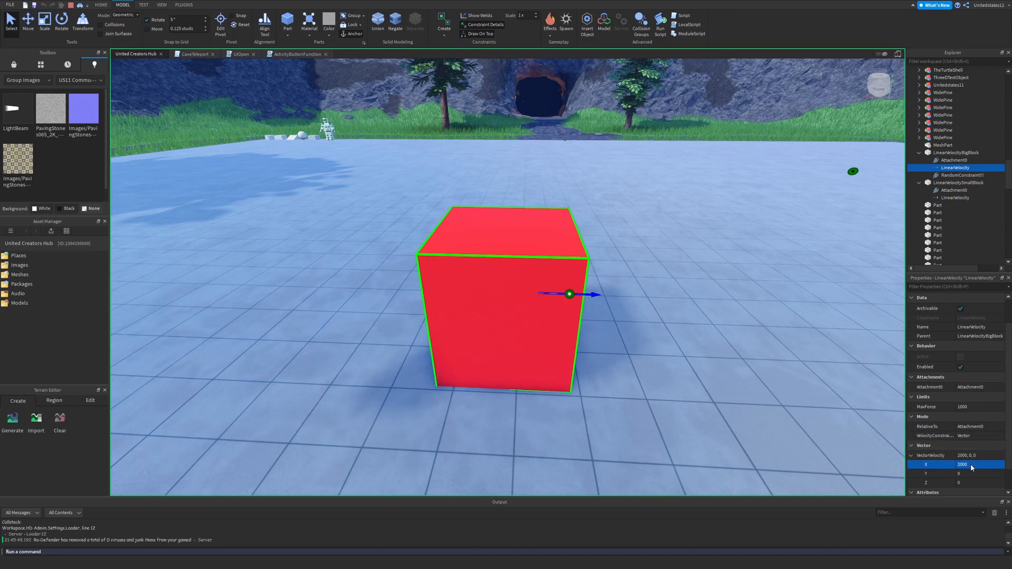
pyautogui.write('500')
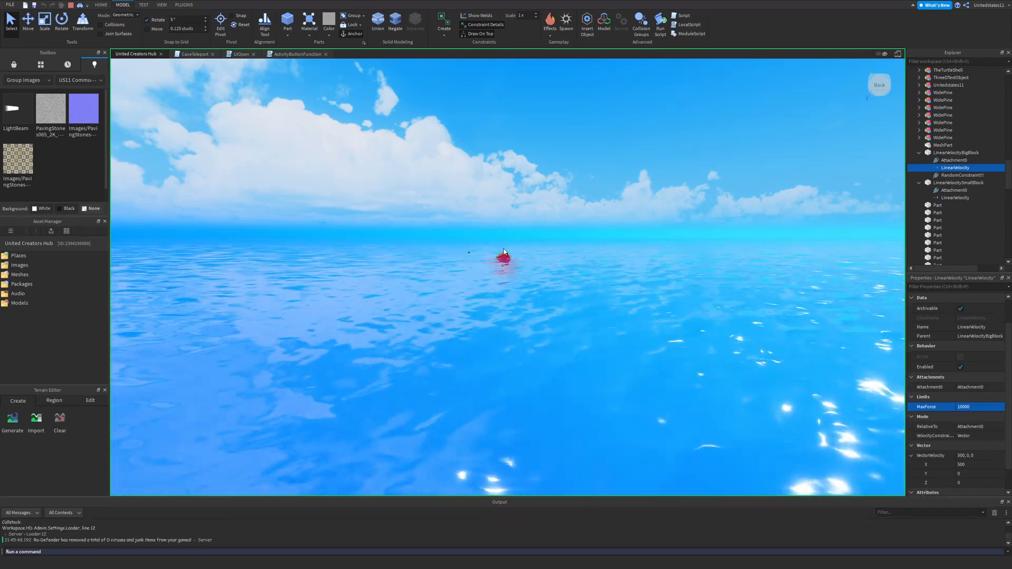
pyautogui.click(953, 152)
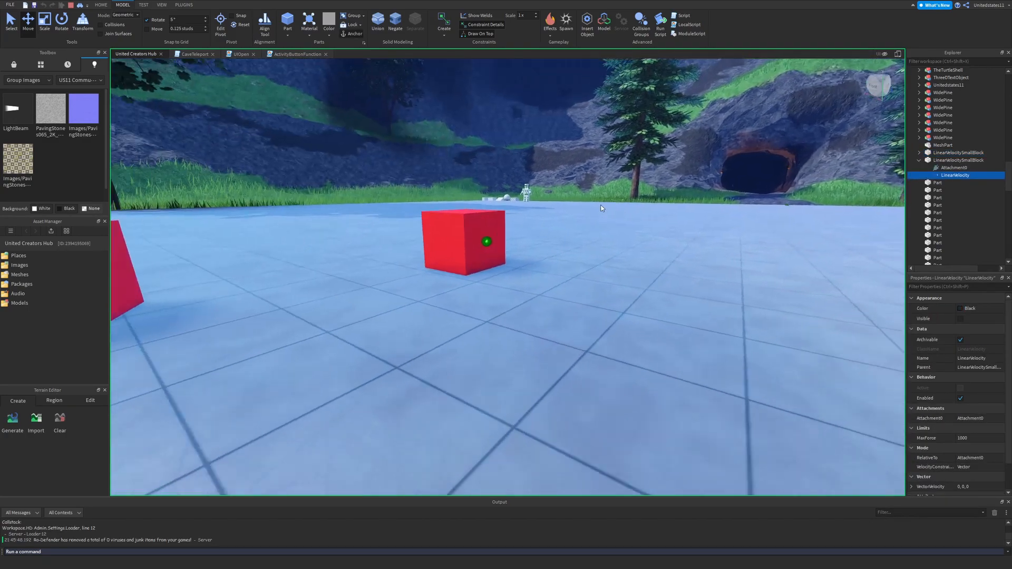
# Step: Inspect the first small cube's attachment and its LinearVelocity properties
pyautogui.click(949, 161)
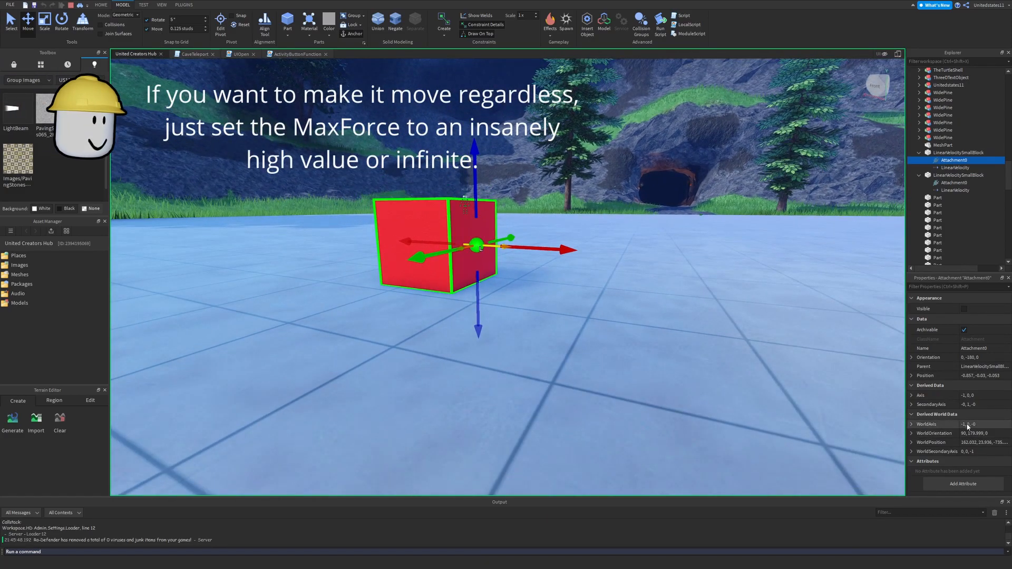
pyautogui.click(953, 168)
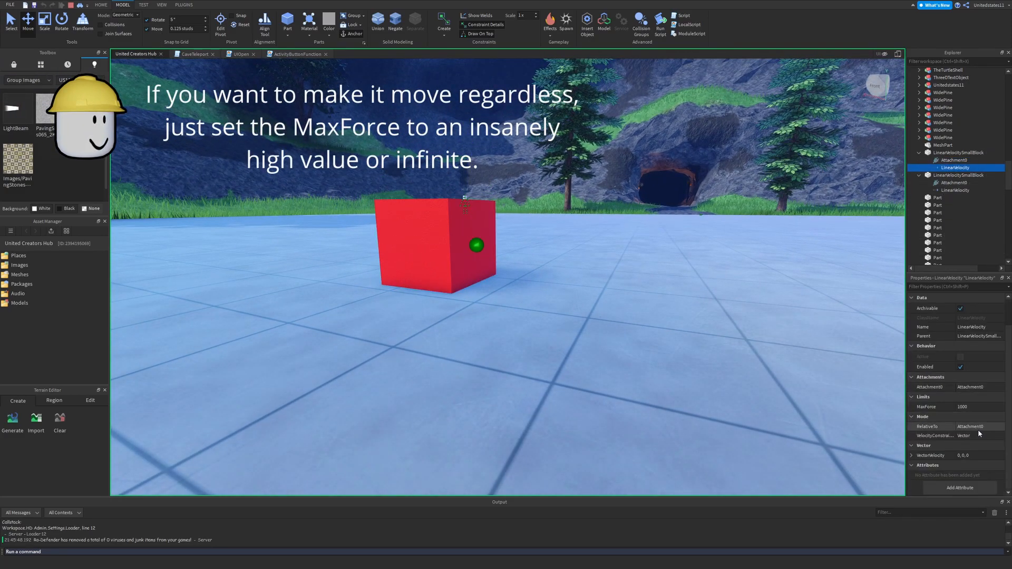
pyautogui.click(976, 456)
pyautogui.write('5')
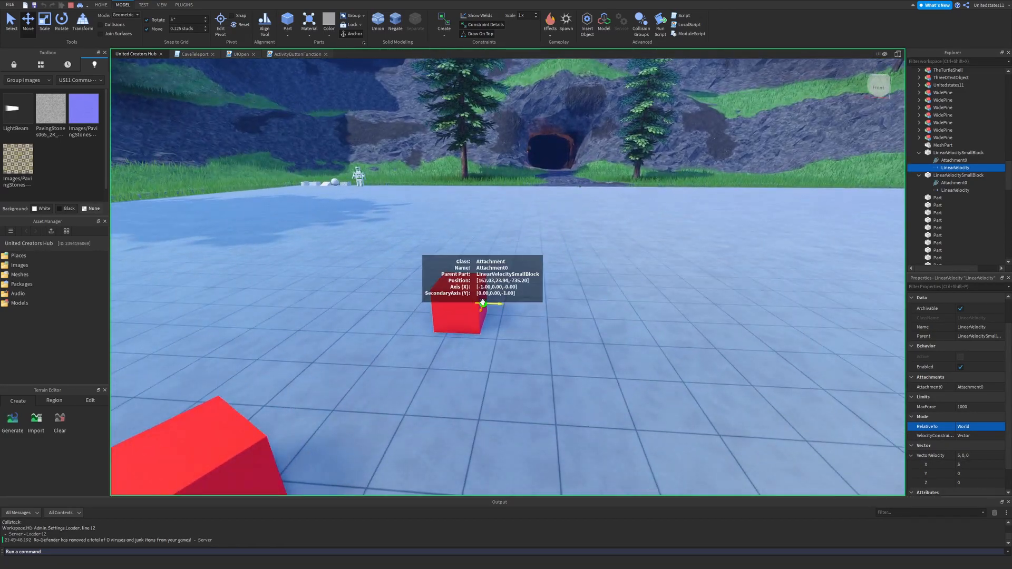
pyautogui.click(953, 160)
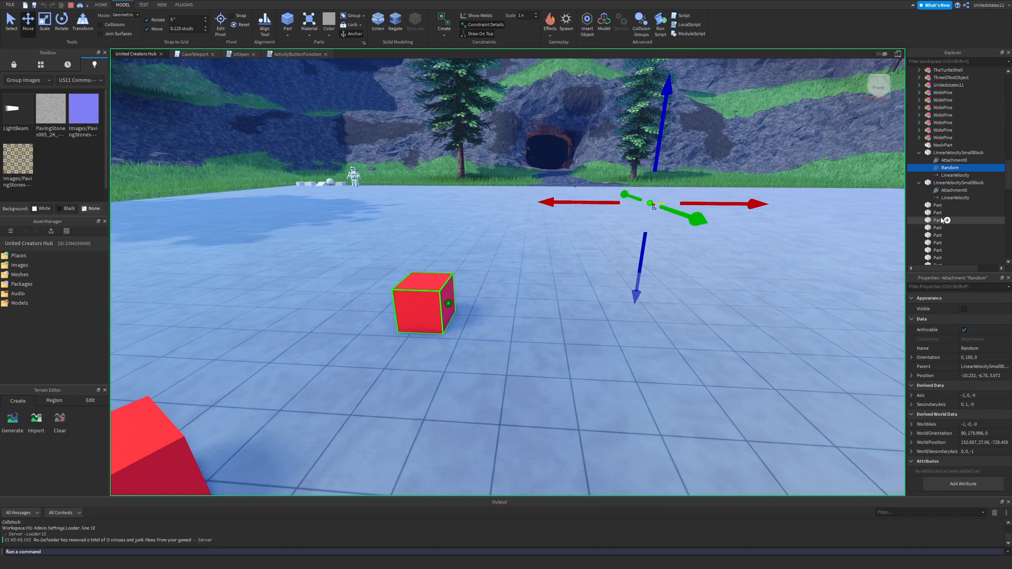
# Step: Select the second small cube and show its LinearVelocity settings
pyautogui.click(954, 175)
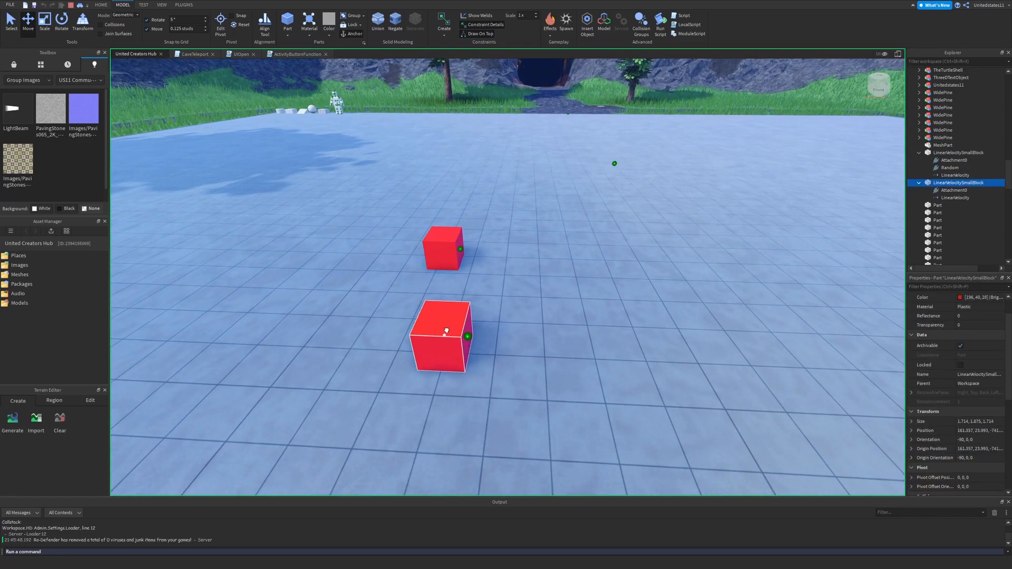
pyautogui.click(953, 189)
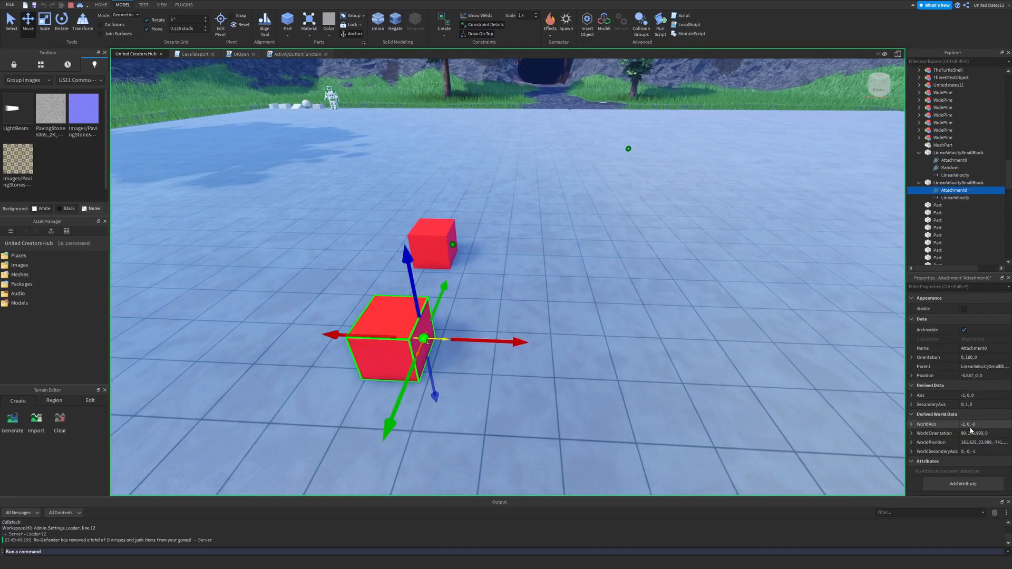
pyautogui.click(956, 198)
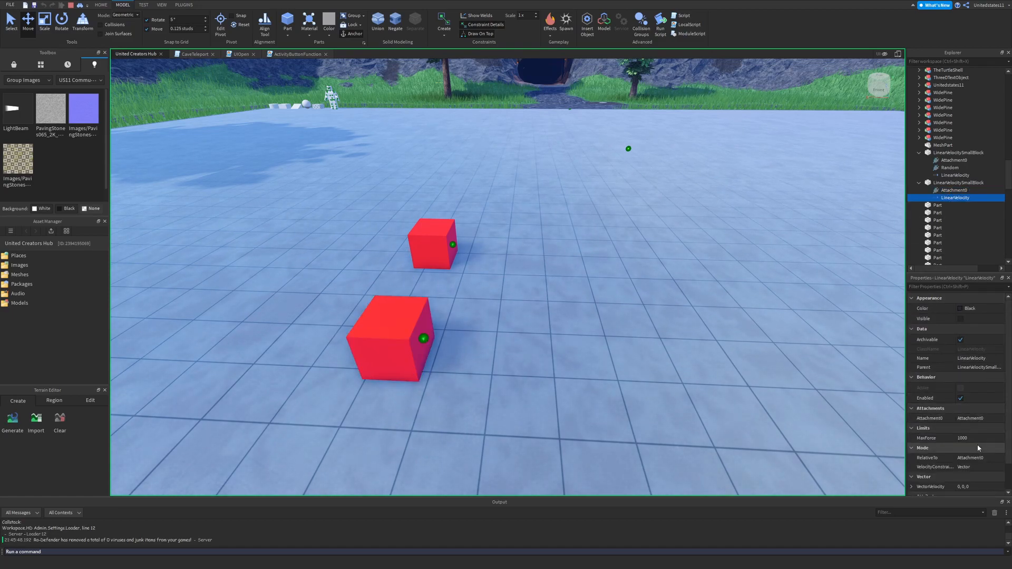
# Step: Make the second small cube's LinearVelocity World-relative at 10 along X
pyautogui.click(976, 426)
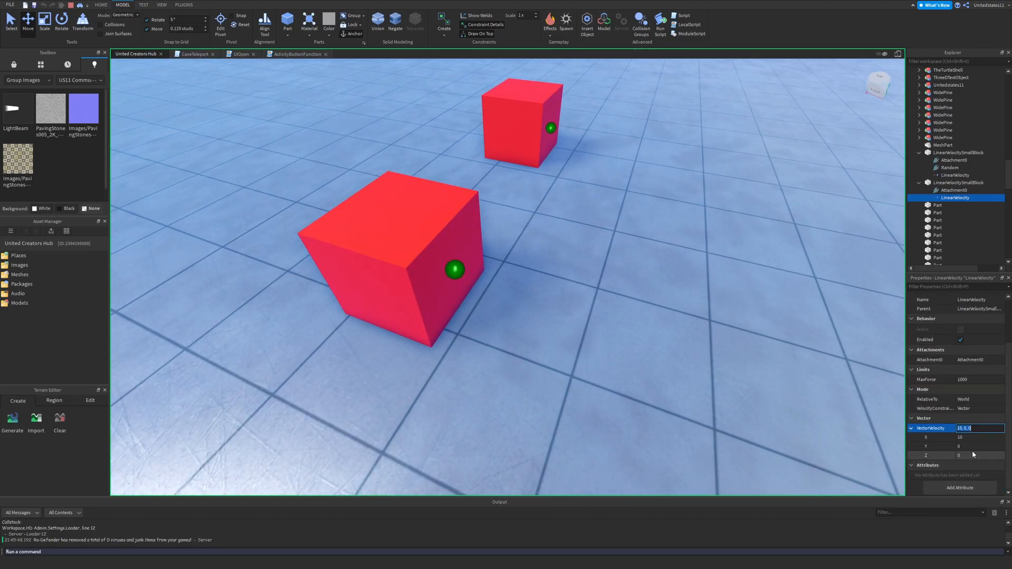
pyautogui.click(973, 438)
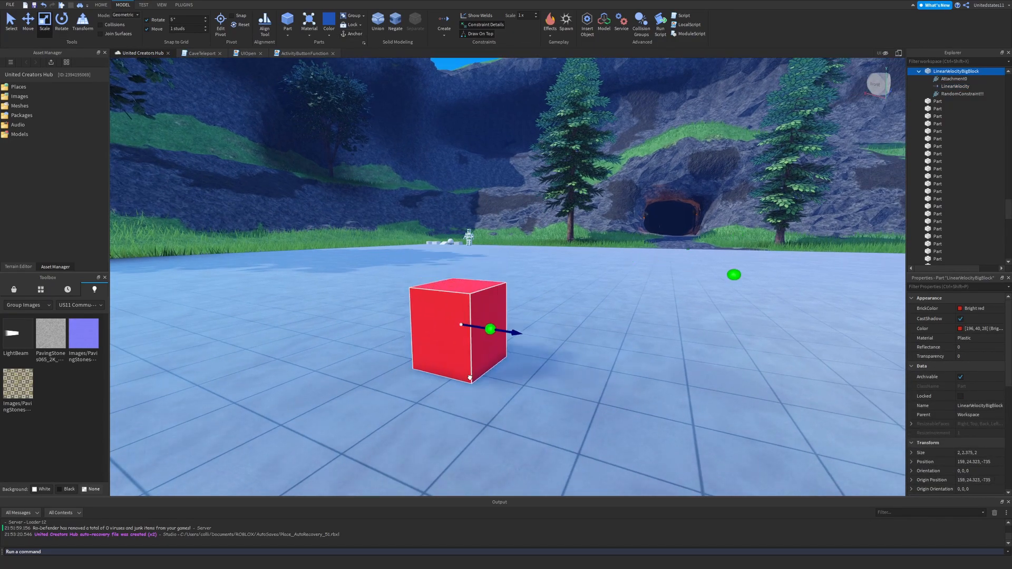
# Step: Switch the big cube's LinearVelocity through Plane and Vector modes to Line mode at velocity 20, MaxForce 10000
pyautogui.click(954, 86)
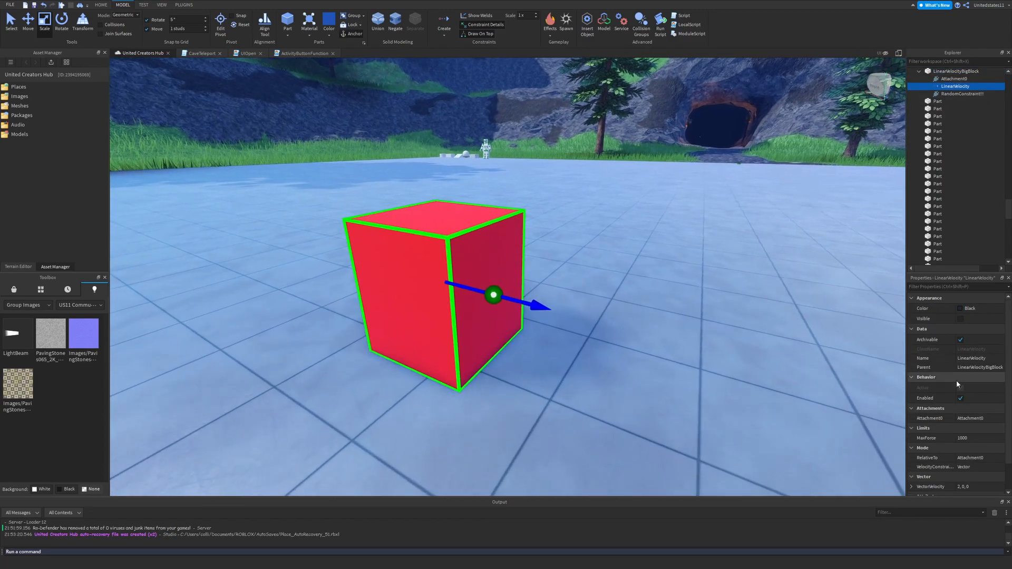
pyautogui.click(979, 437)
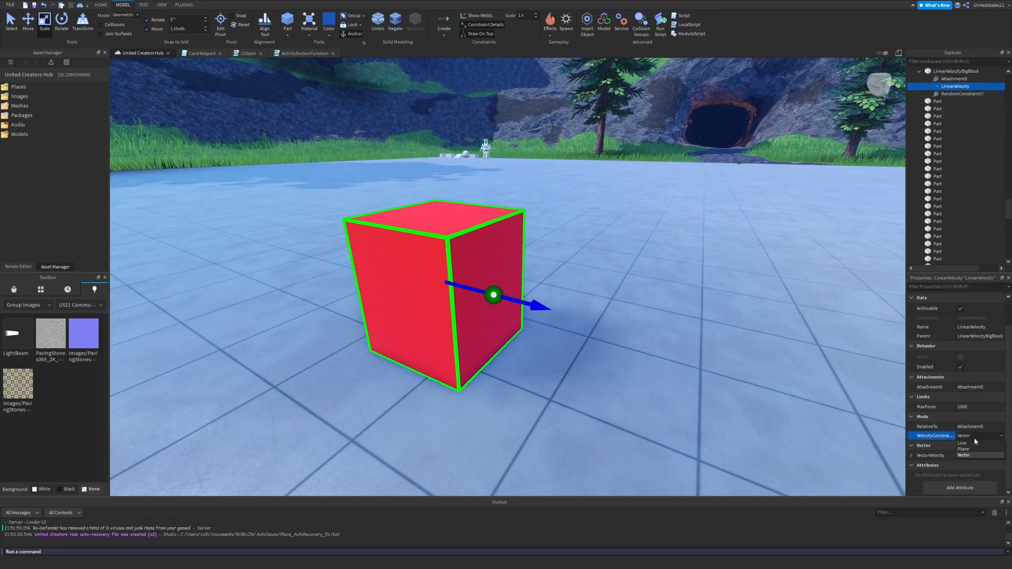
pyautogui.click(962, 443)
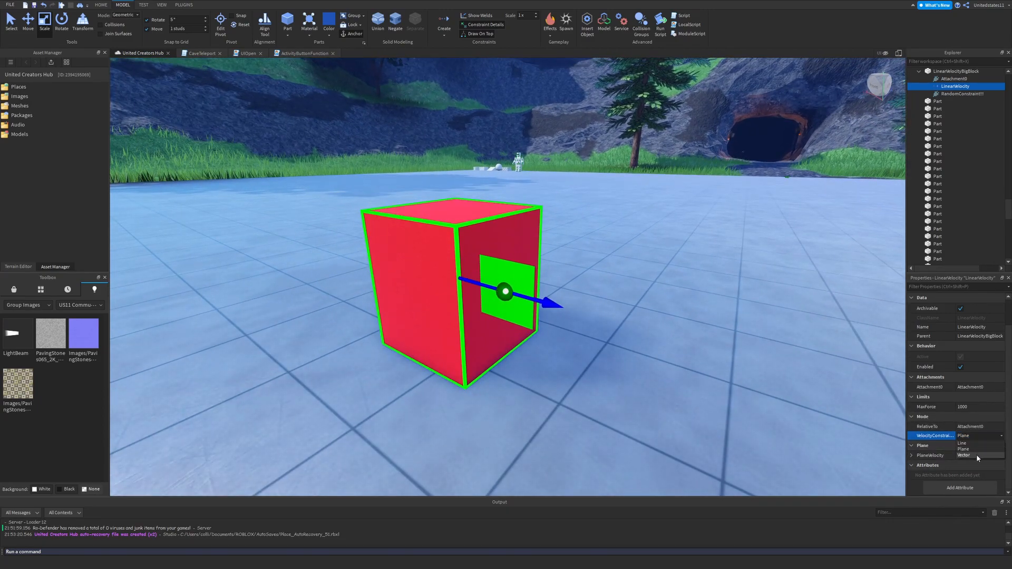
pyautogui.click(964, 456)
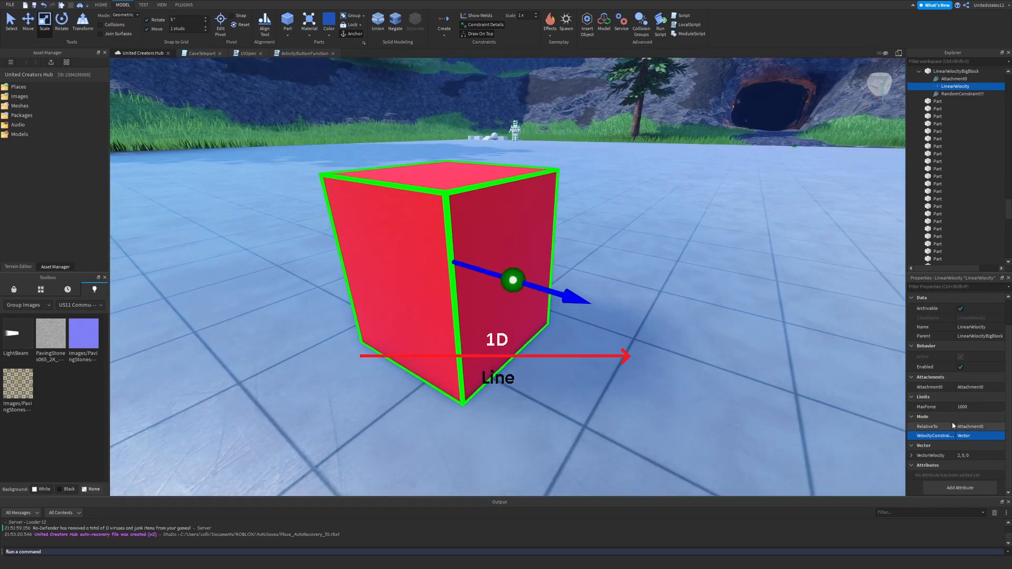
pyautogui.click(980, 436)
pyautogui.write('20')
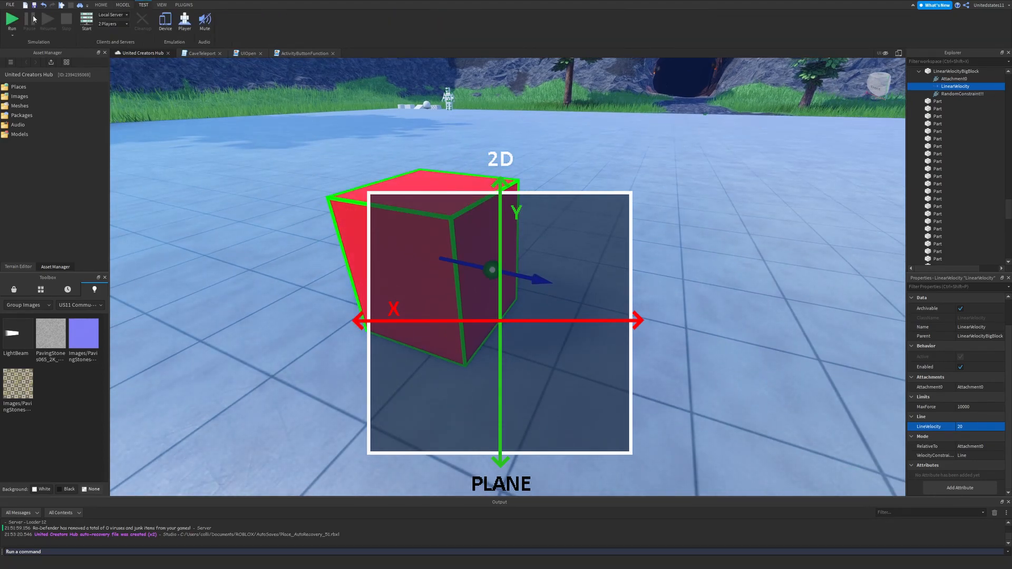
# Step: Playtest the scene, stop it, and add a new grey 2×2×2 part
pyautogui.click(15, 17)
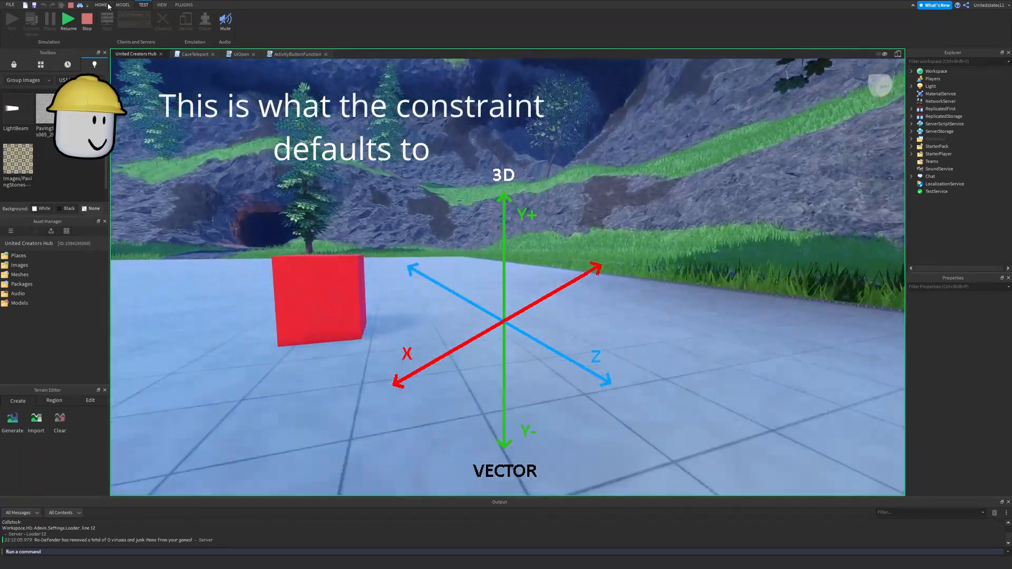
pyautogui.click(123, 4)
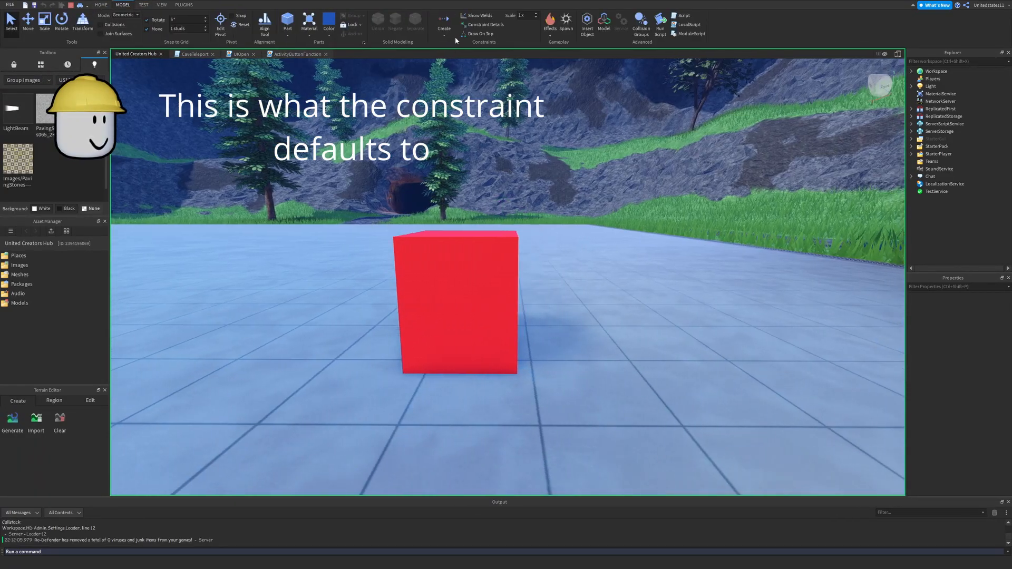
pyautogui.click(449, 303)
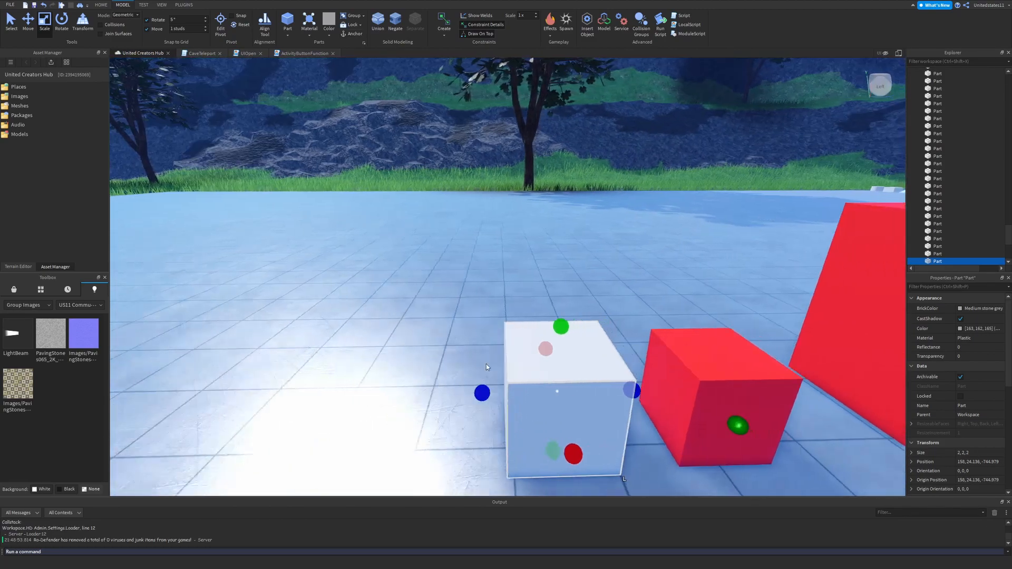
# Step: Colour the new cube Deep blue and give it its own LinearVelocity constraint
pyautogui.click(330, 22)
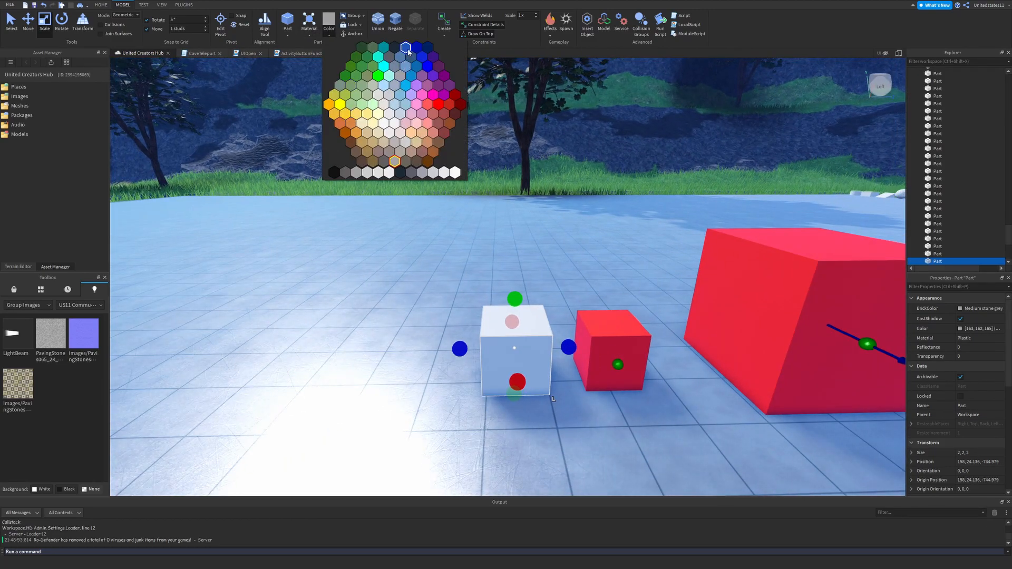
pyautogui.click(409, 49)
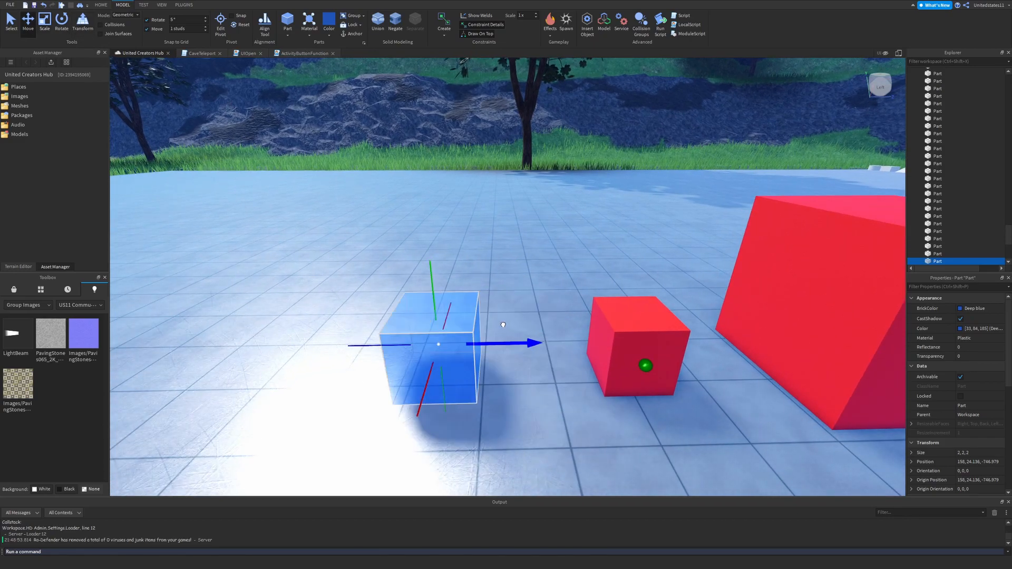
pyautogui.click(443, 22)
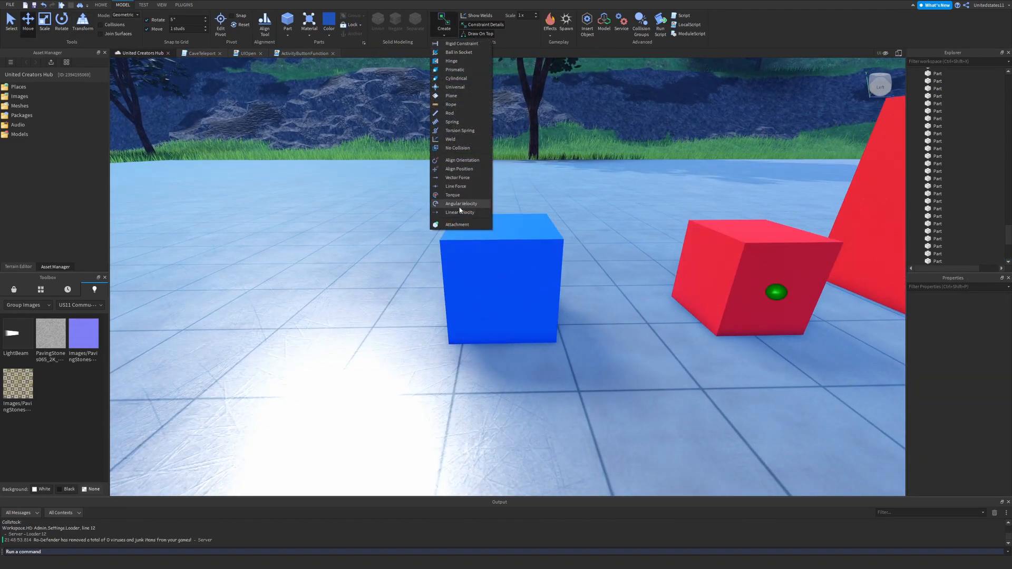
pyautogui.click(460, 212)
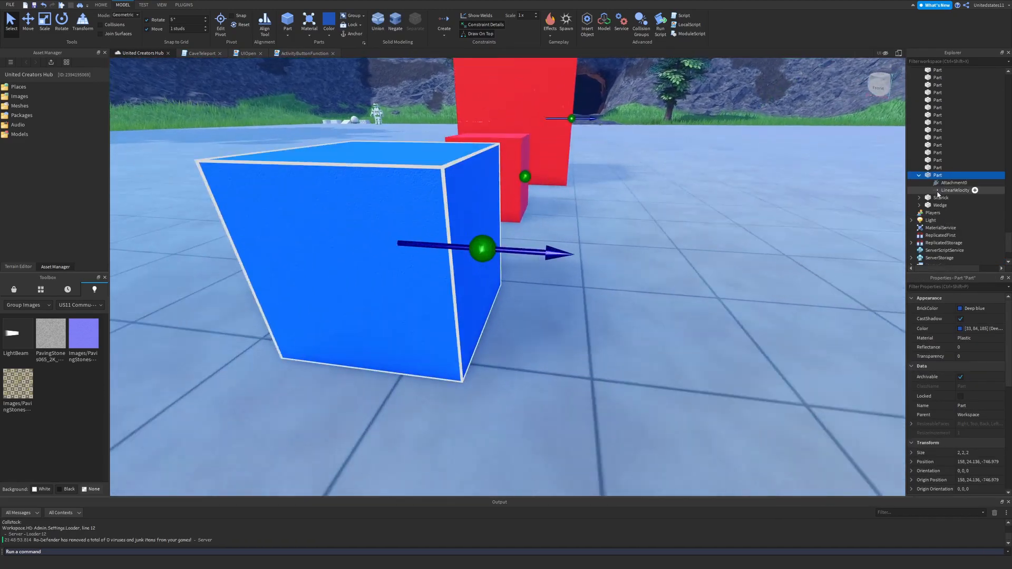
# Step: Set the blue cube's LinearVelocity to -10 along X
pyautogui.click(949, 189)
pyautogui.write('-')
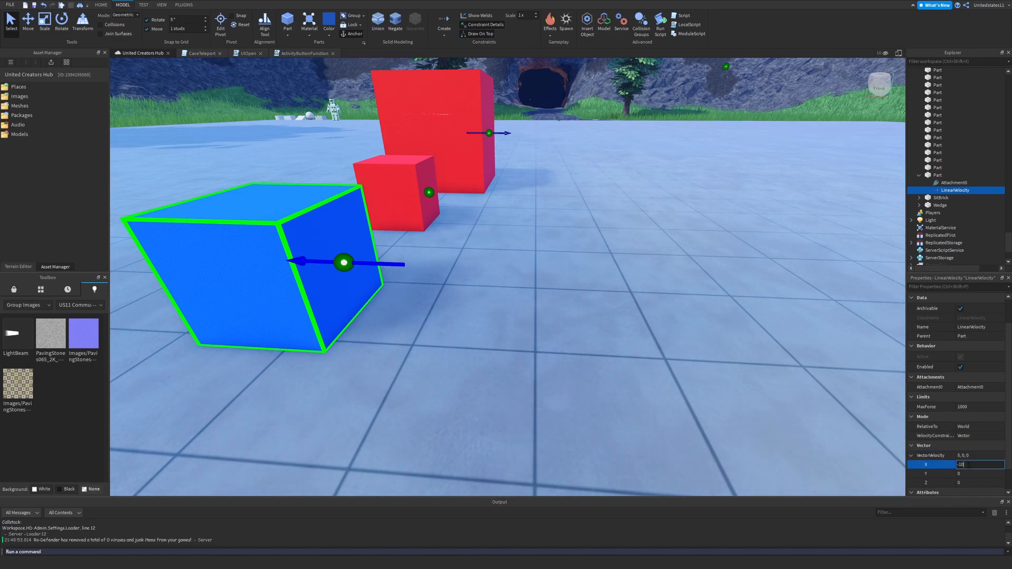
pyautogui.write('10')
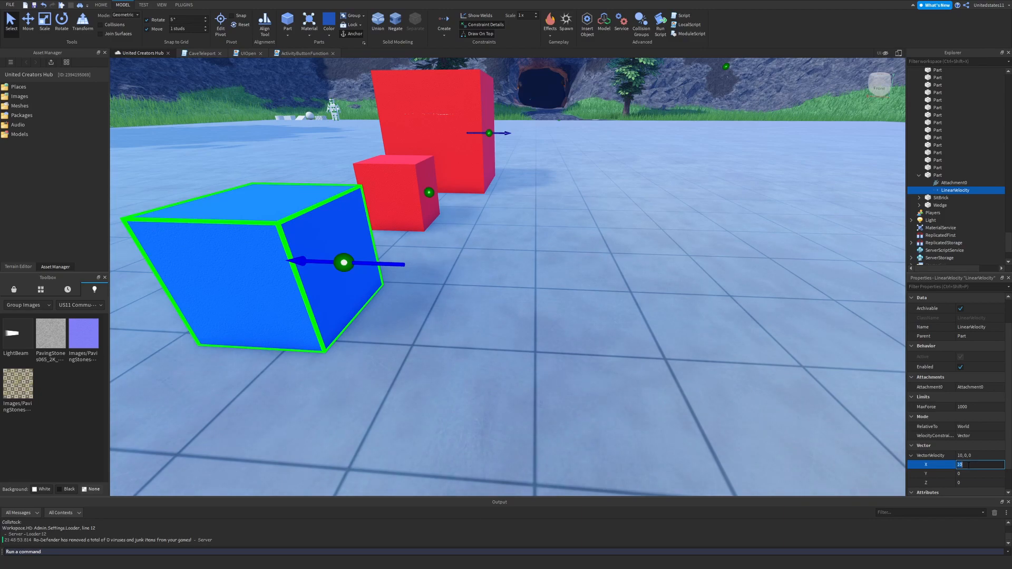
pyautogui.write('-10')
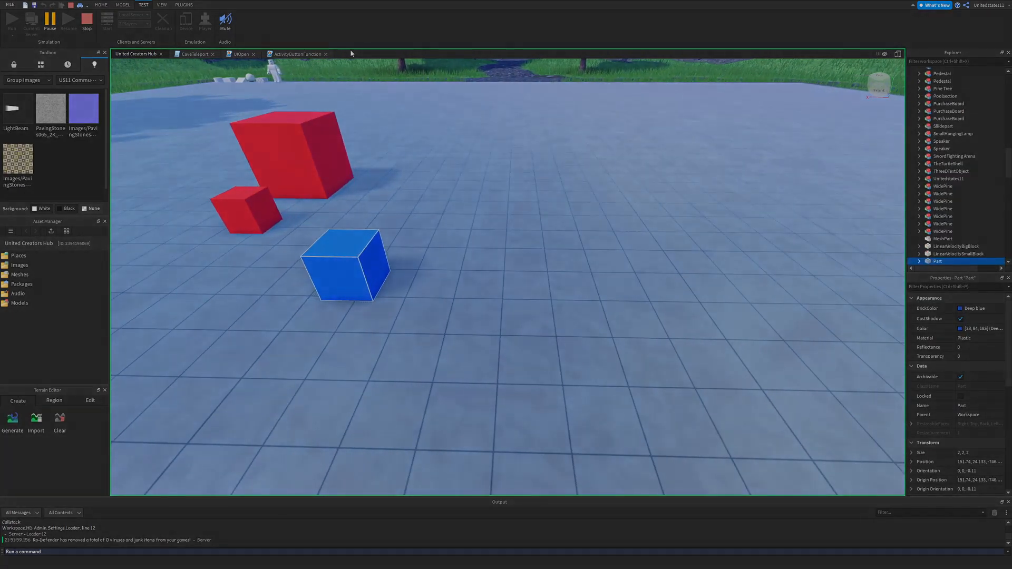
# Step: Run a playtest to watch the red and blue cubes move under their velocity constraints
pyautogui.click(10, 22)
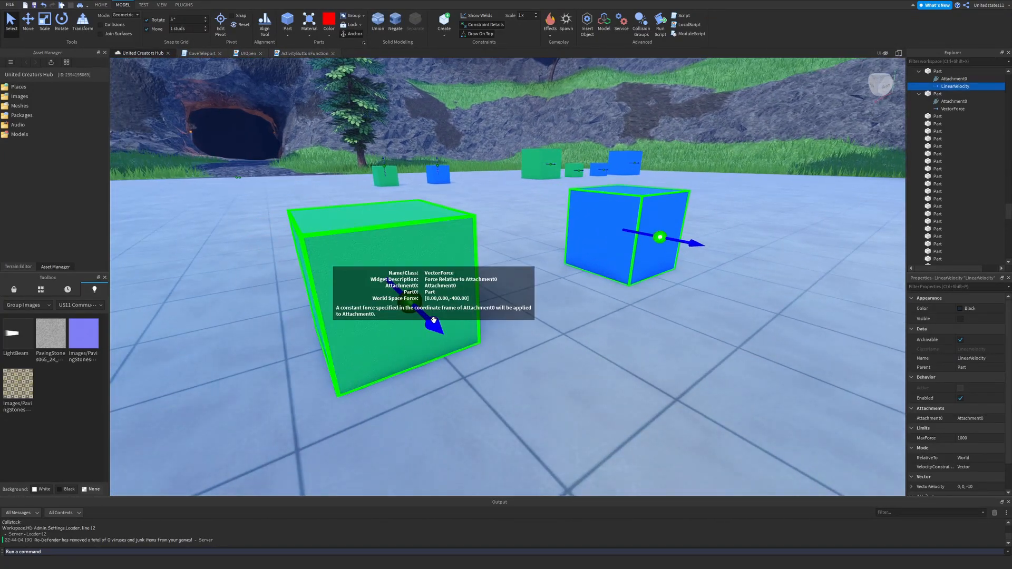
# Step: Compare the green cube's VectorForce settings with the blue cube's LinearVelocity in Properties
pyautogui.click(953, 108)
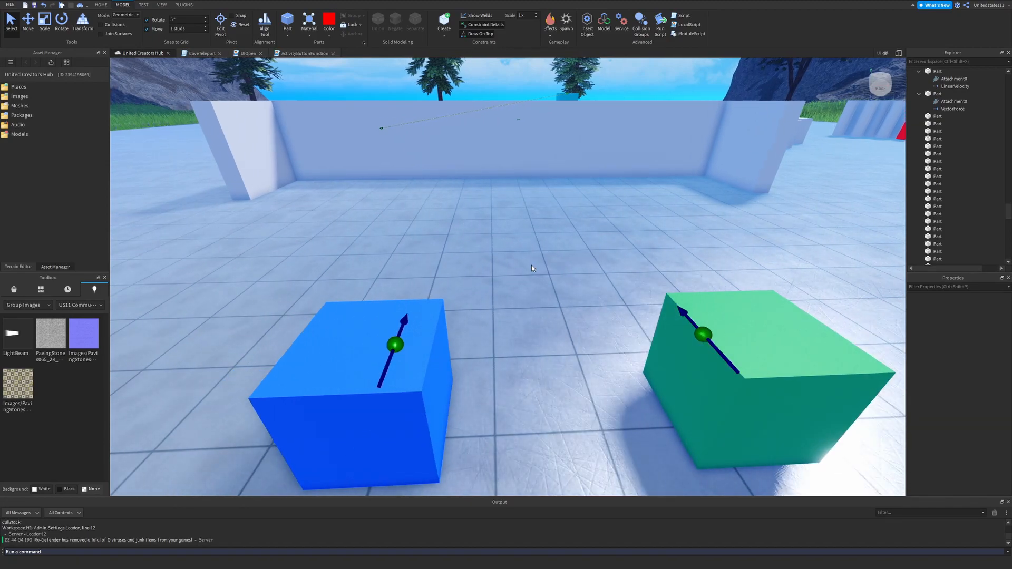
pyautogui.click(962, 86)
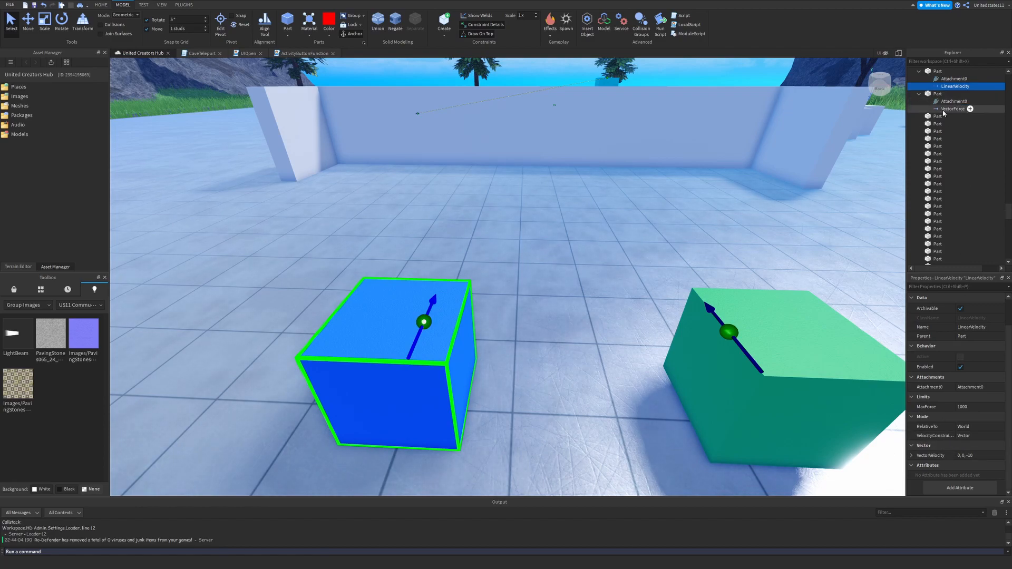
pyautogui.click(955, 109)
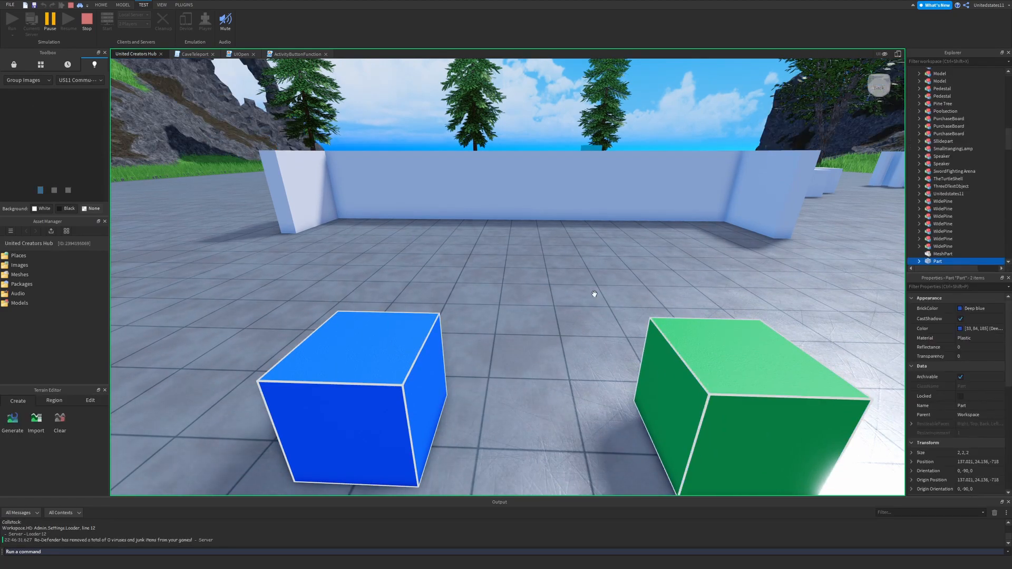
# Step: Stop the test run and set the blue cube's LinearVelocity MaxForce to 5000000
pyautogui.click(120, 4)
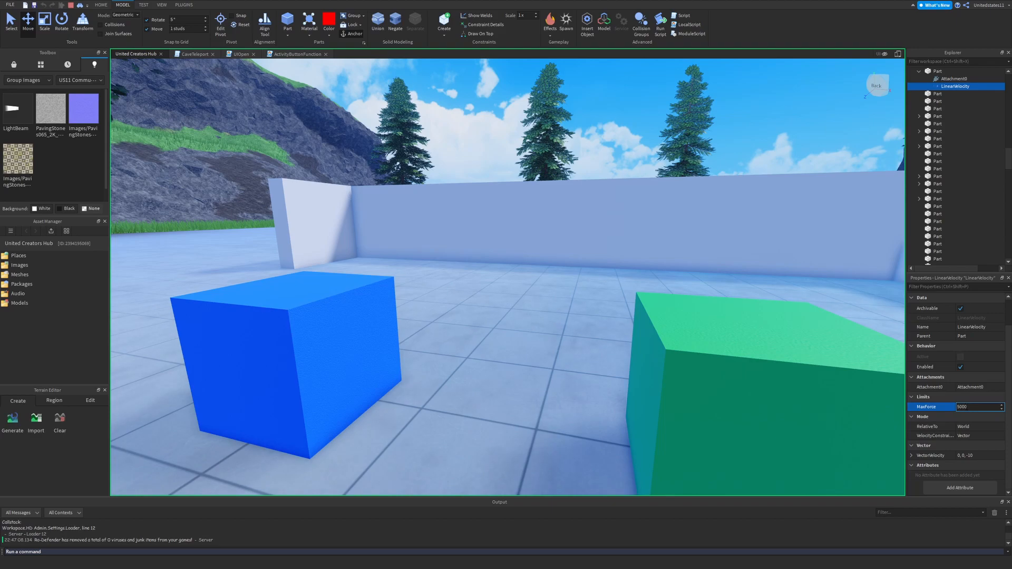
pyautogui.write('5000000')
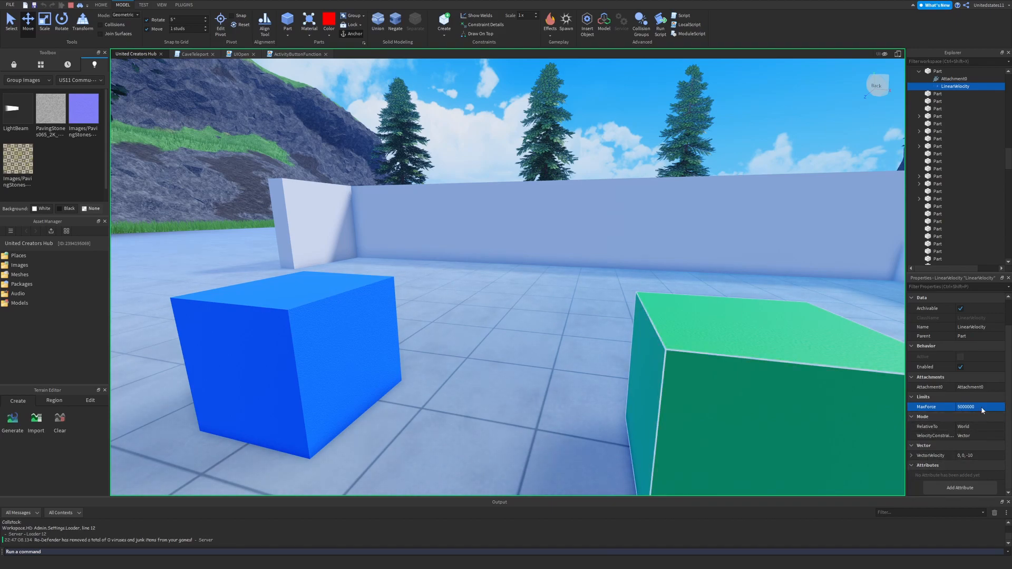
pyautogui.click(978, 456)
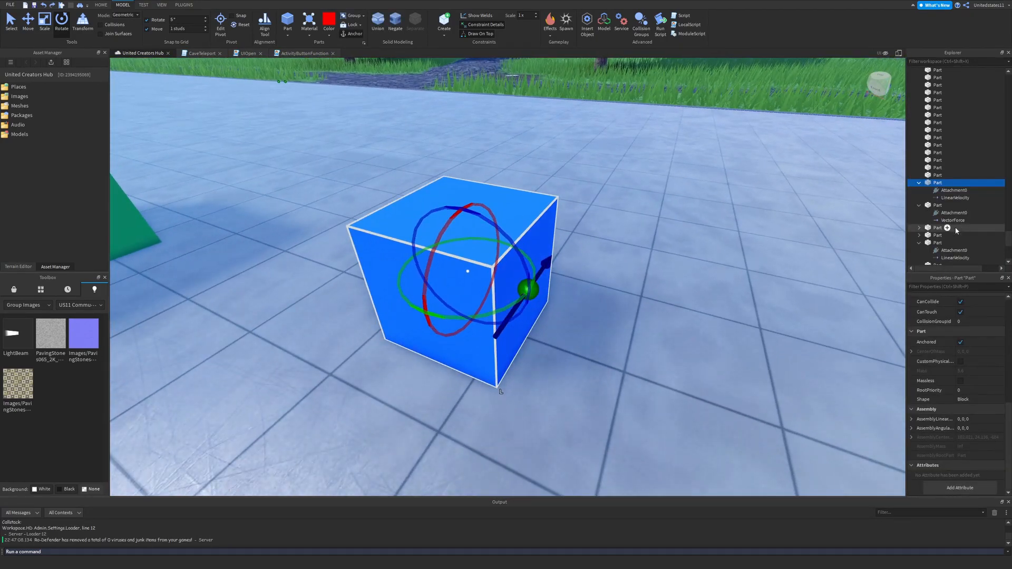
# Step: Select the blue cube's Part to duplicate into large and small copies
pyautogui.click(956, 198)
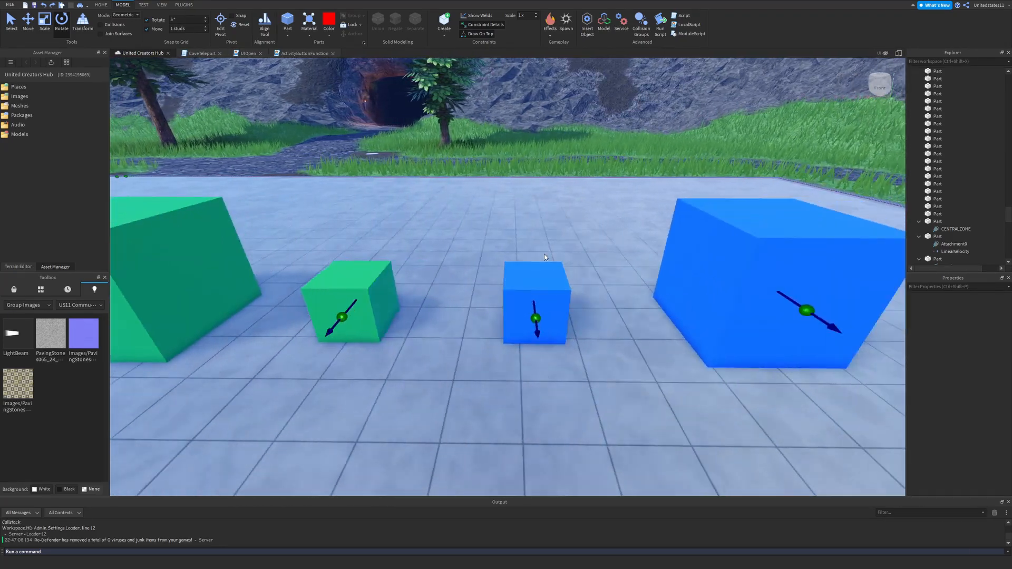
pyautogui.click(770, 288)
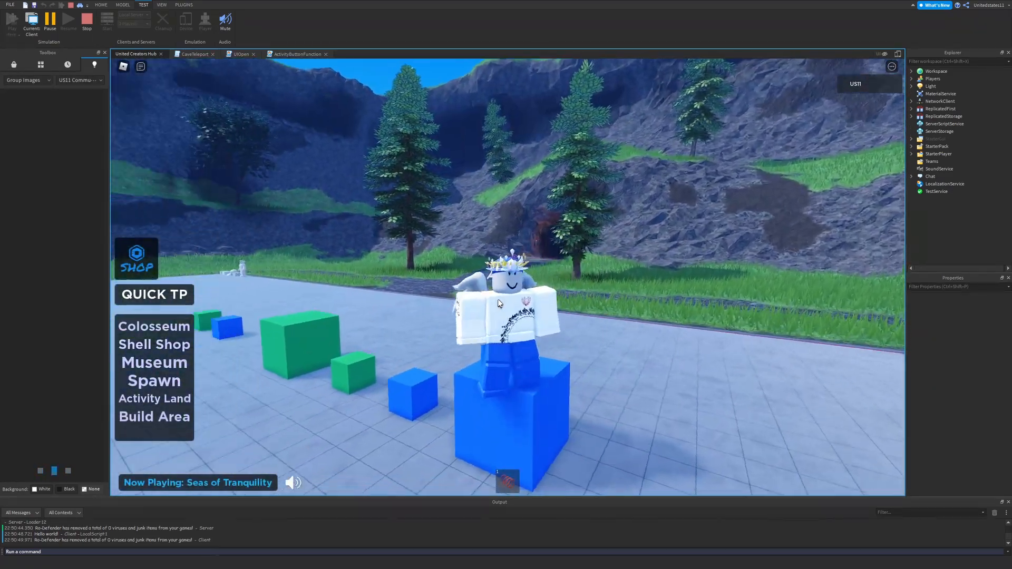
pyautogui.click(124, 4)
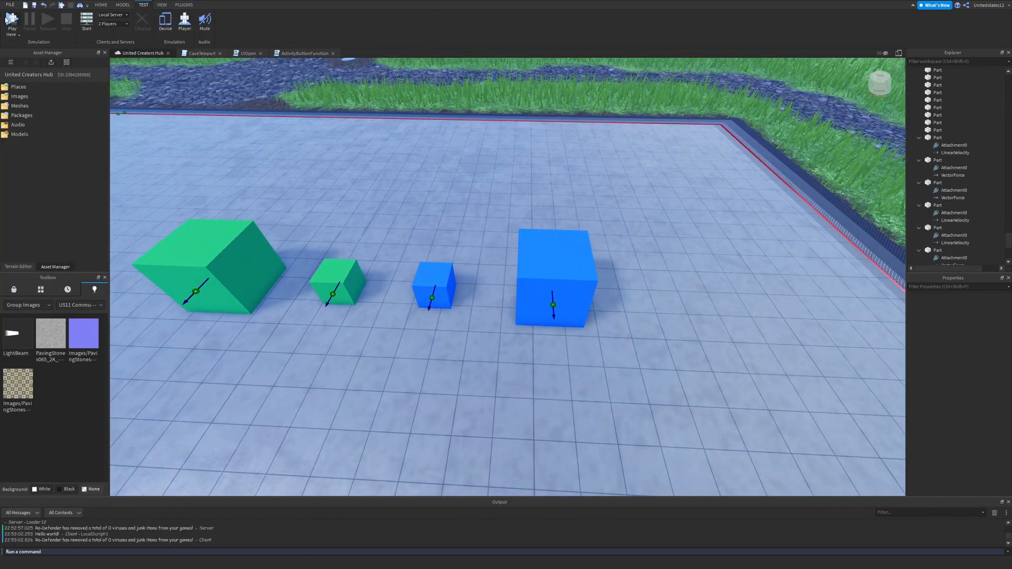
pyautogui.click(16, 17)
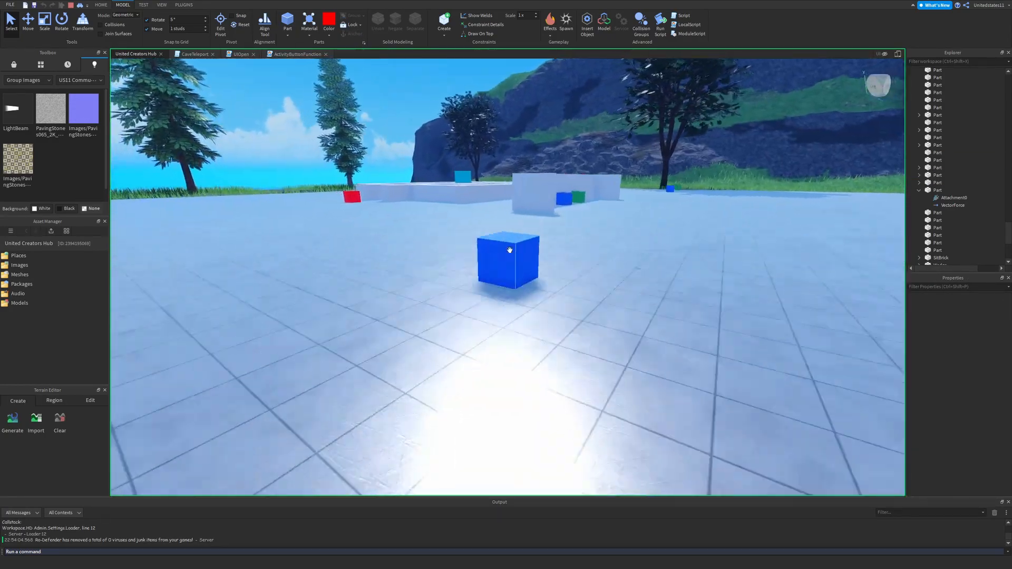
# Step: Select the small blue and green cubes to bring them together on the open floor
pyautogui.click(505, 263)
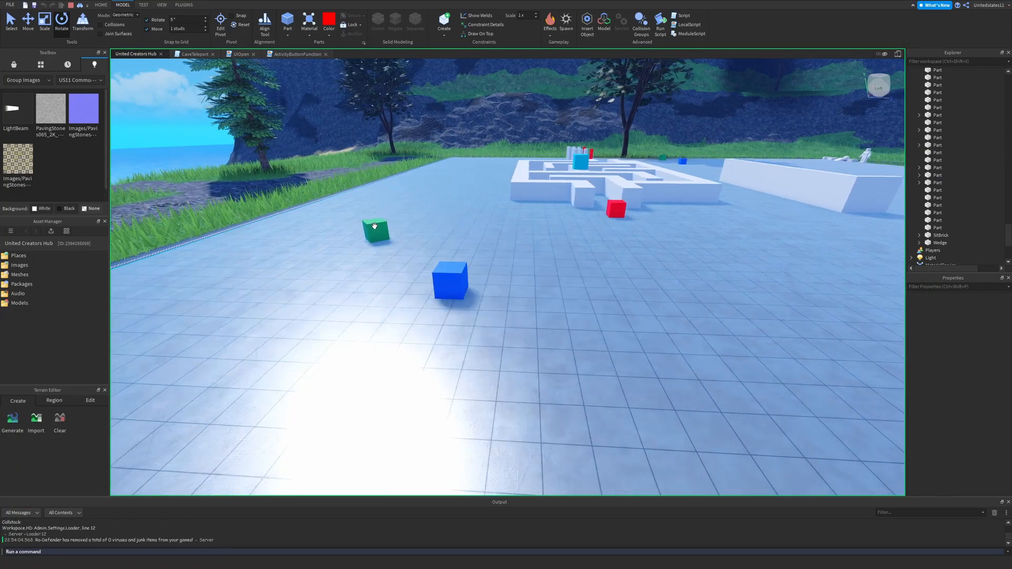
pyautogui.click(375, 228)
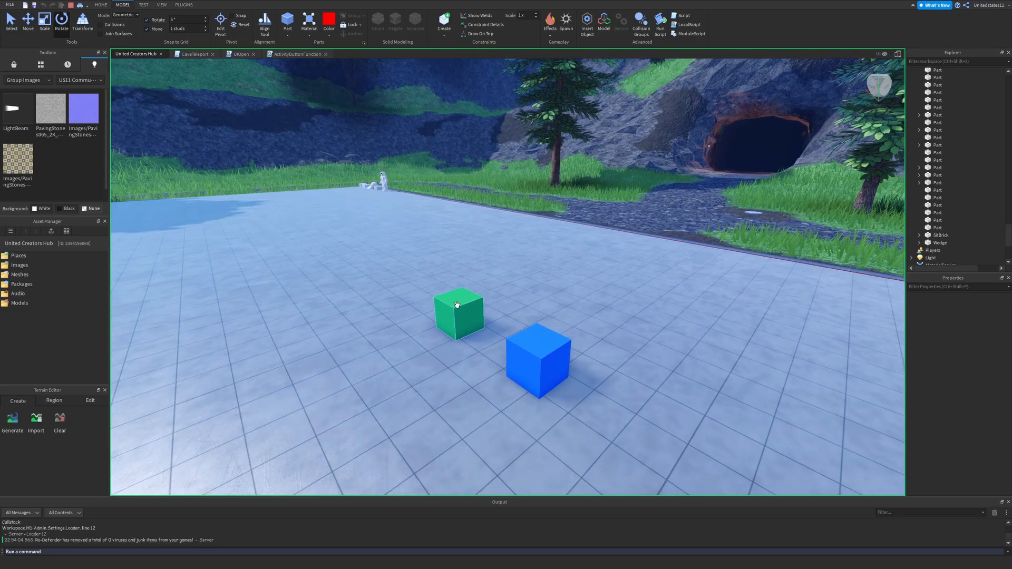
pyautogui.click(456, 312)
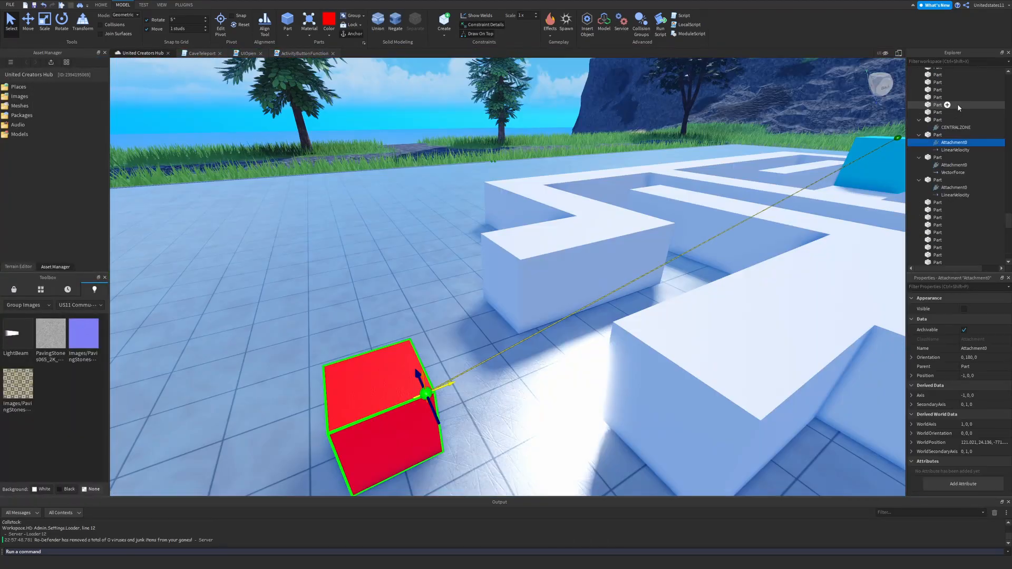
# Step: Select the red cube's attachment, face the bowling pins and start the simulation run
pyautogui.click(957, 149)
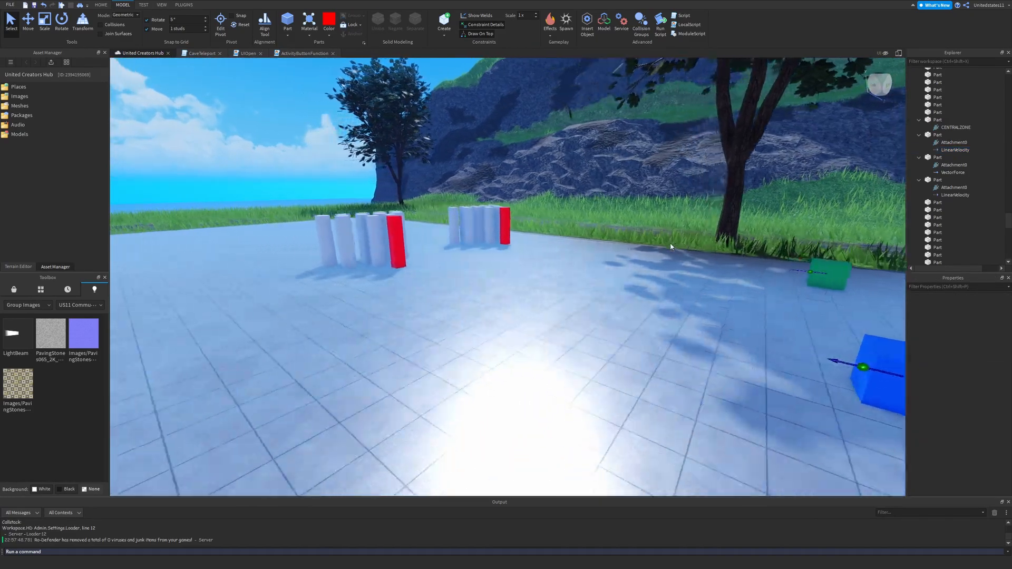
pyautogui.moveTo(672, 247); pyautogui.dragTo(624, 251)
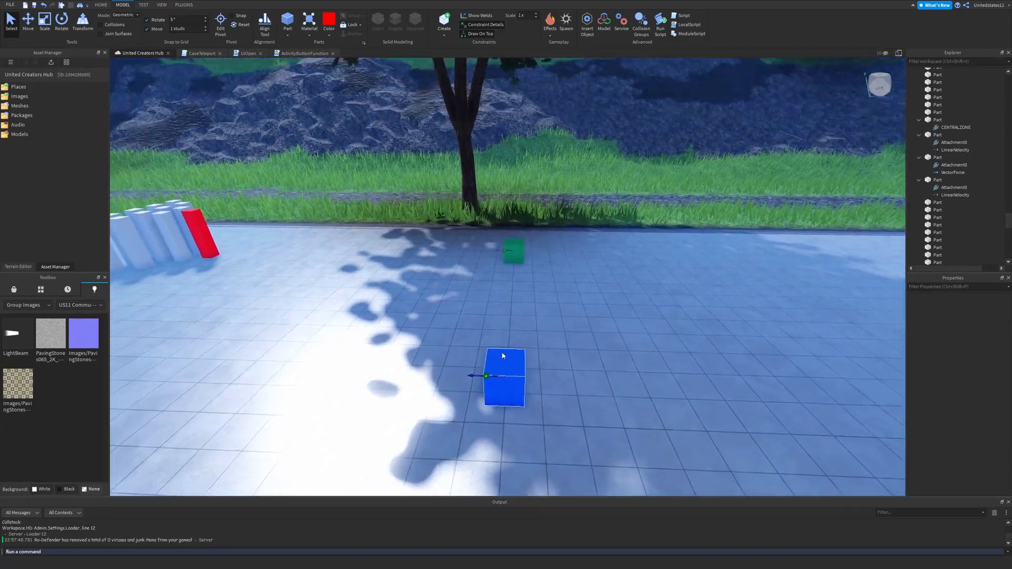
pyautogui.click(141, 4)
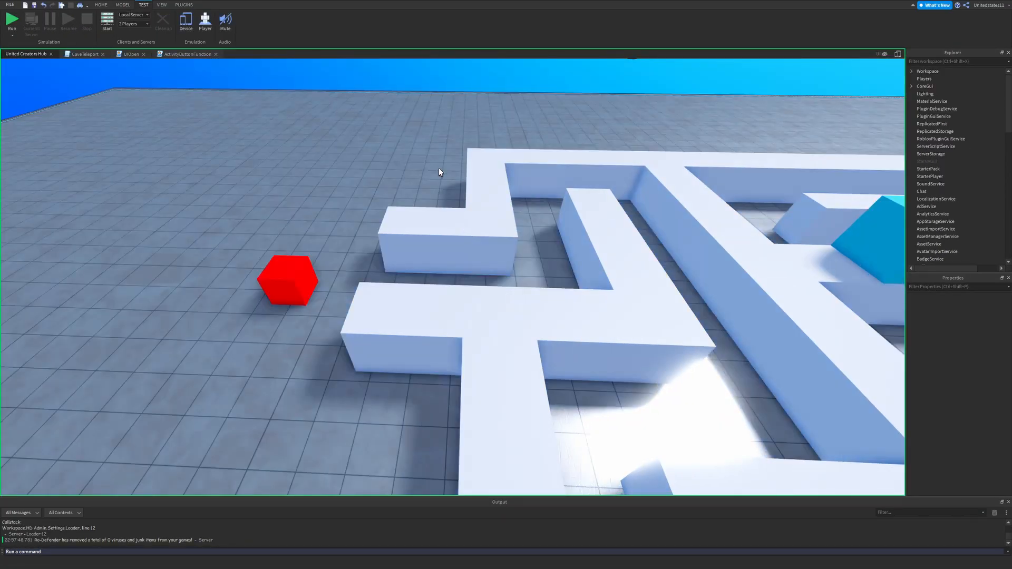
# Step: Stop the maze simulation to return to editing
pyautogui.click(15, 19)
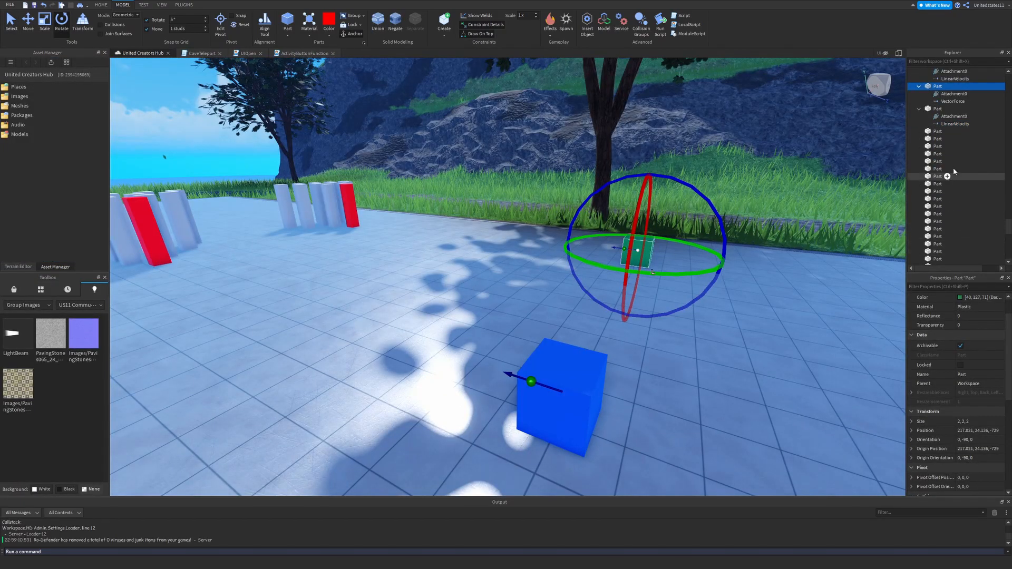
# Step: Run a playtest of the cubes driving into the bowling pins
pyautogui.click(954, 102)
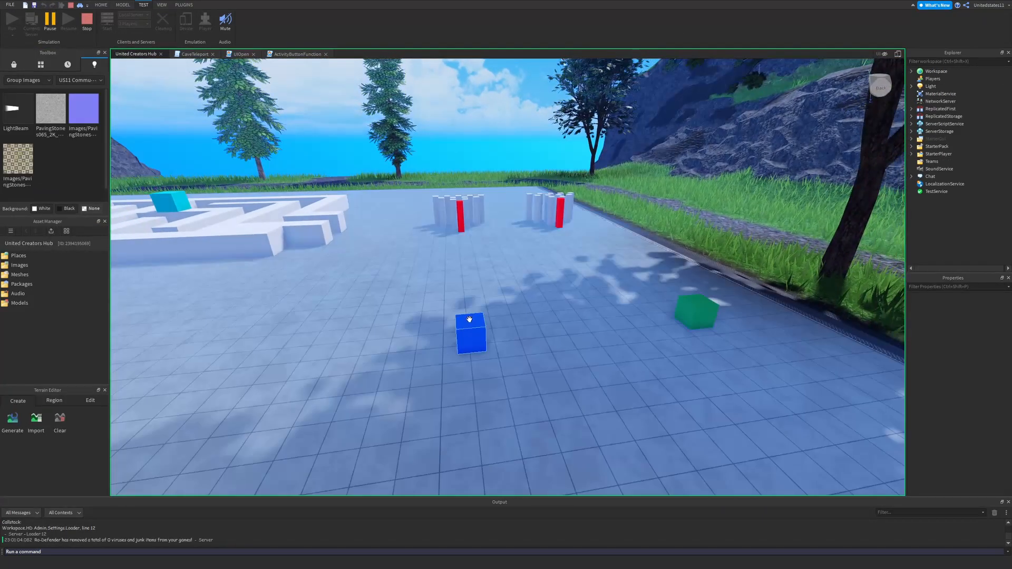
pyautogui.click(99, 5)
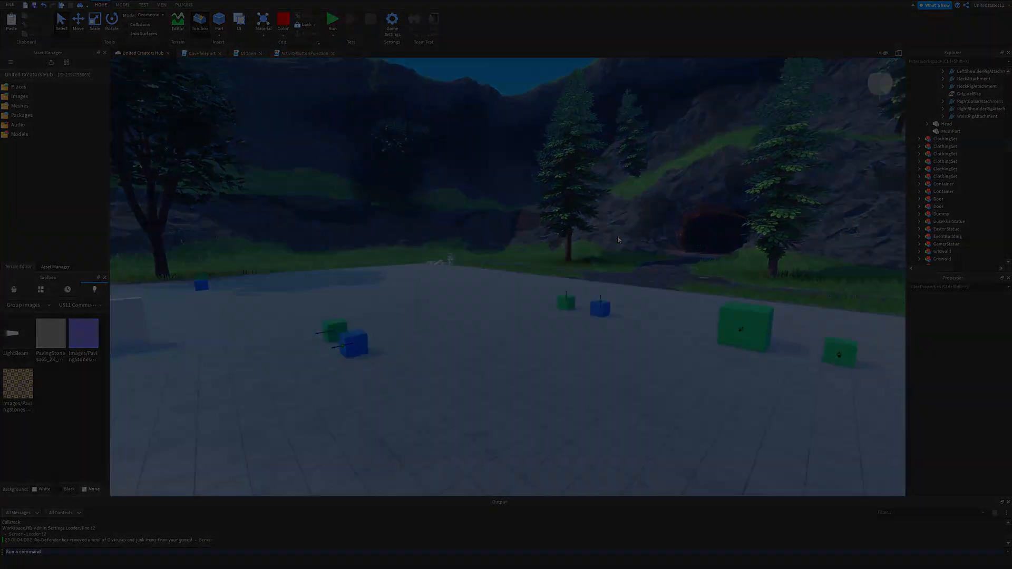
# Step: Stop the bowling-pin playtest and return to edit mode
pyautogui.click(336, 20)
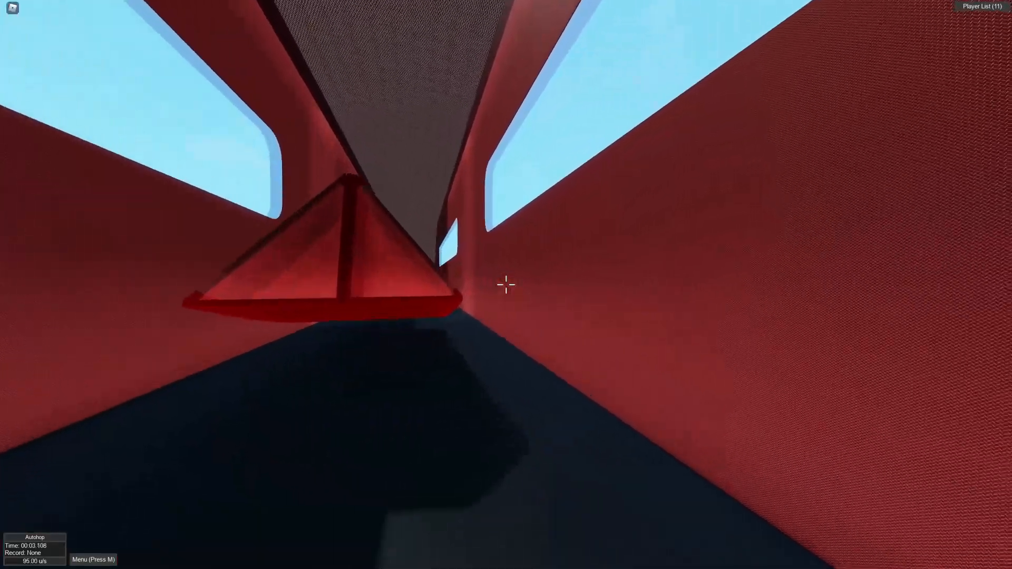
# Step: Hold W to keep running forward down the red corridor
pyautogui.press('w')
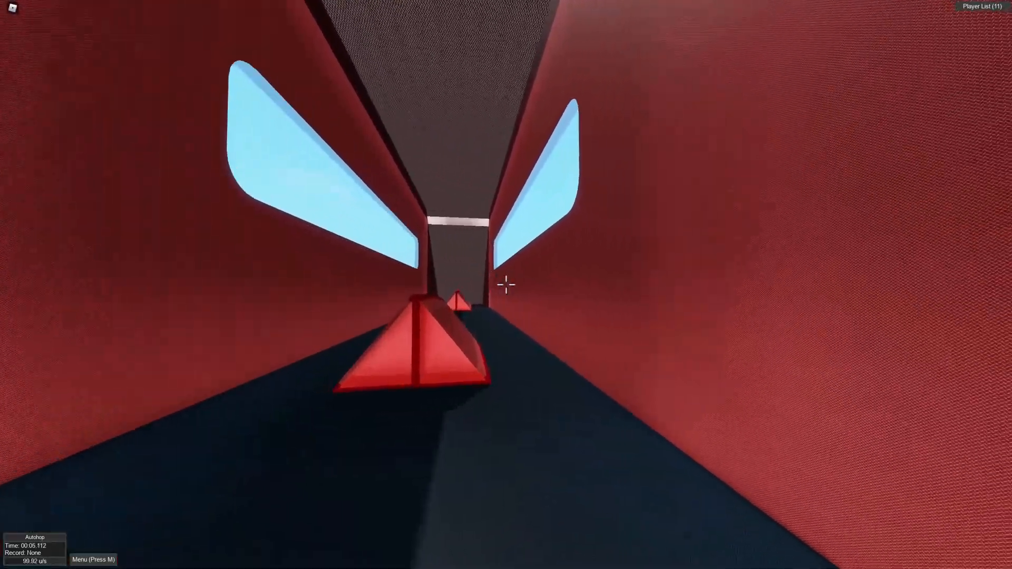